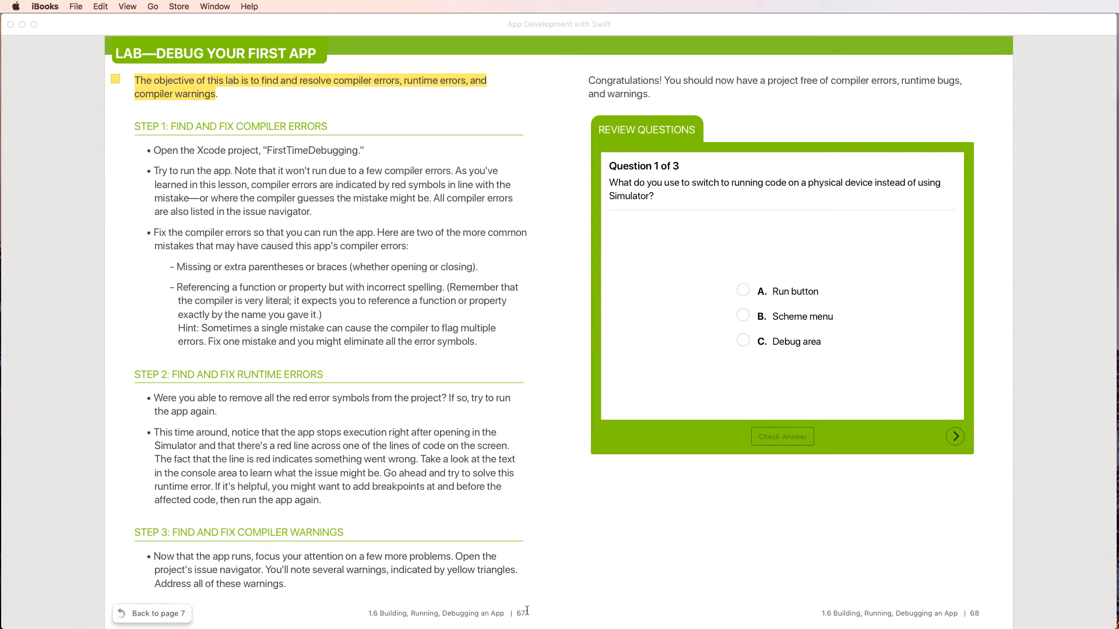
{"action": "mouse_move", "coordinate": [420, 618]}
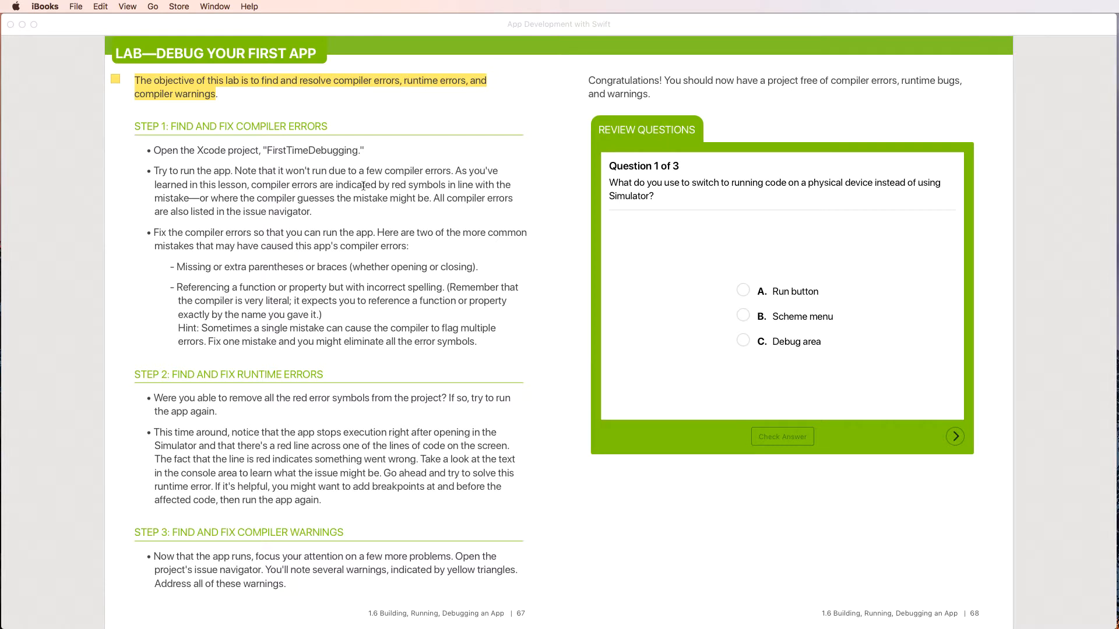
{"action": "mouse_move", "coordinate": [512, 187]}
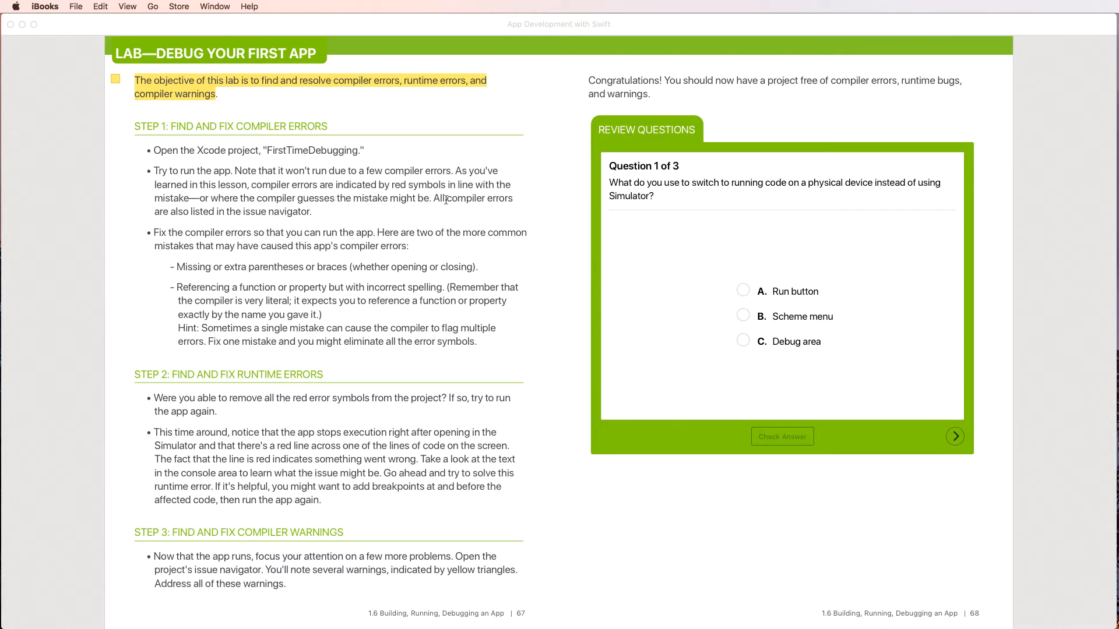
{"action": "mouse_move", "coordinate": [316, 211]}
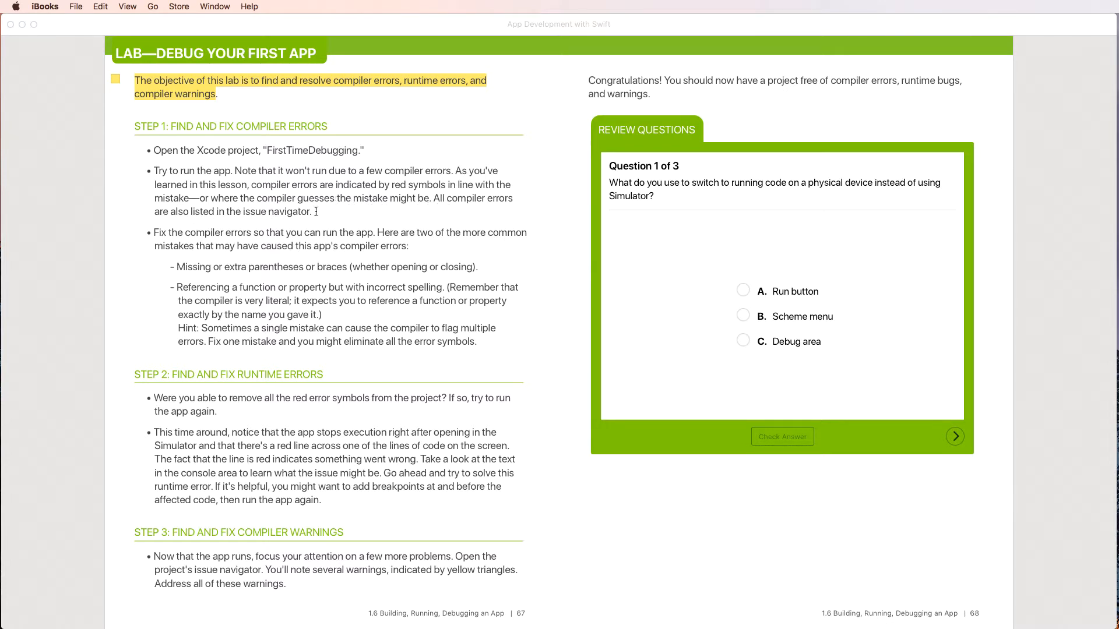
{"action": "mouse_move", "coordinate": [162, 237]}
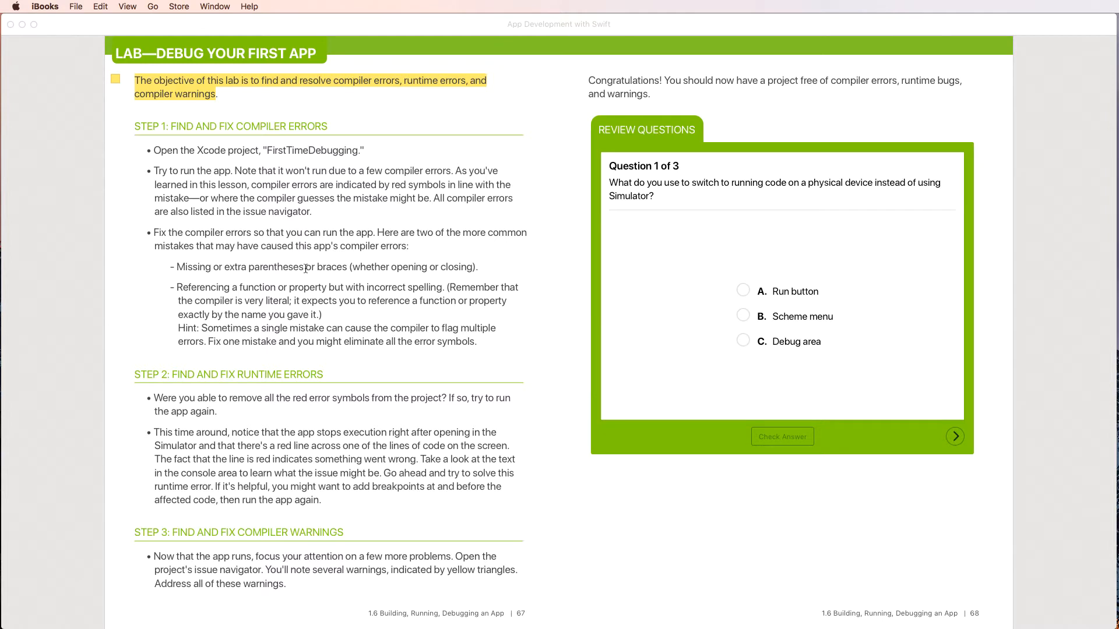
{"action": "mouse_move", "coordinate": [354, 287]}
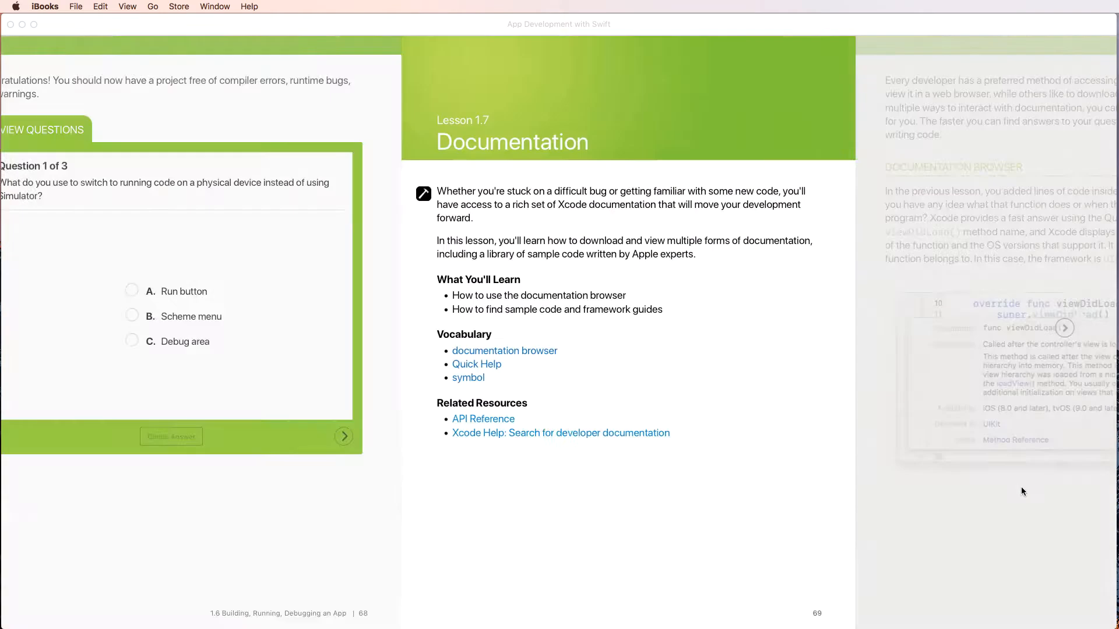
Turn the iBooks page forward to the opening of Lesson 1.7, Documentation
{"action": "left_click", "coordinate": [342, 436]}
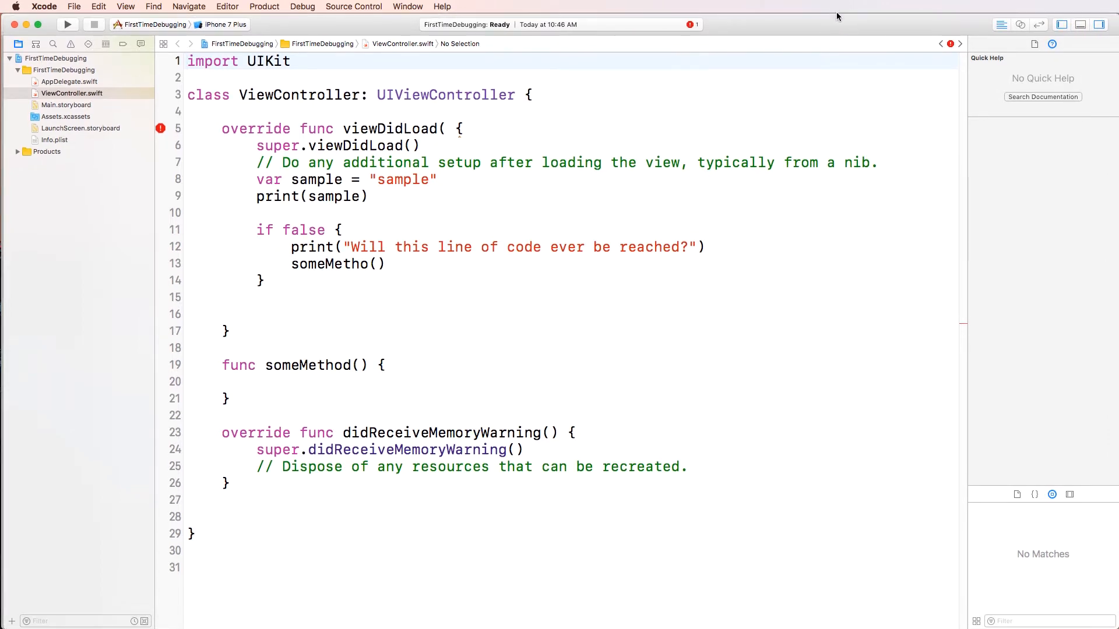
{"action": "mouse_move", "coordinate": [583, 204]}
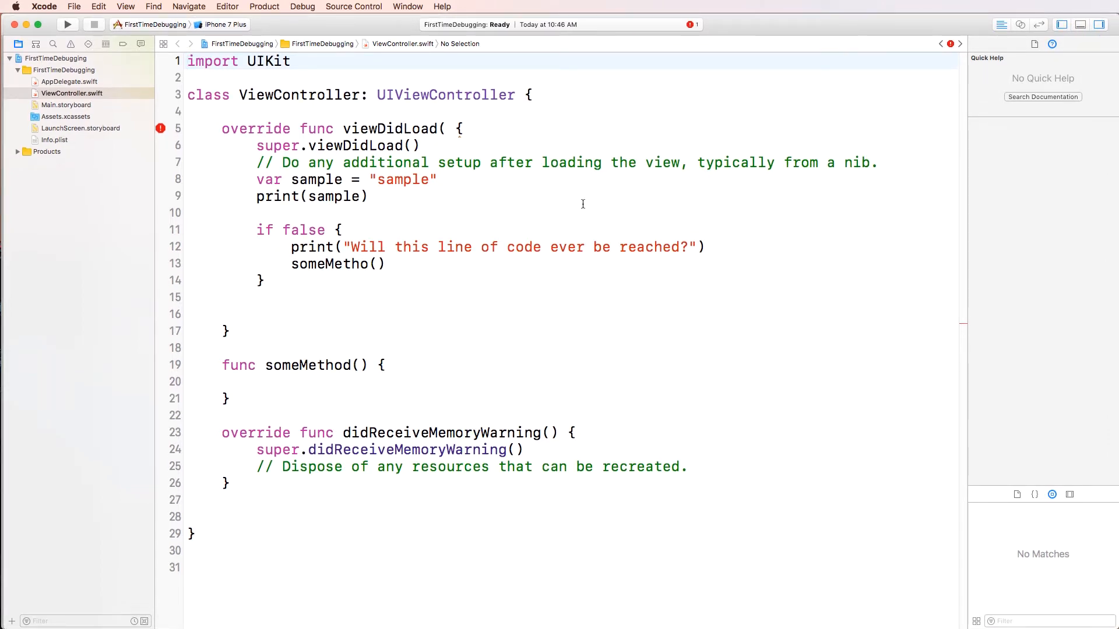
View Main.storyboard briefly, then return to ViewController.swift in the navigator
{"action": "left_click", "coordinate": [67, 105]}
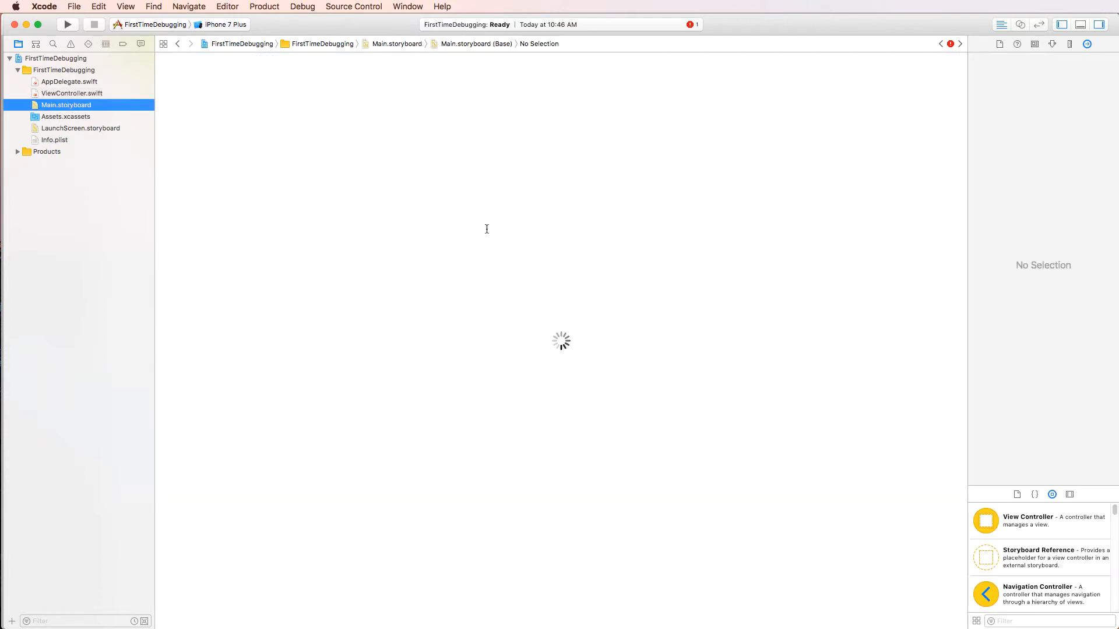
{"action": "left_click", "coordinate": [71, 93]}
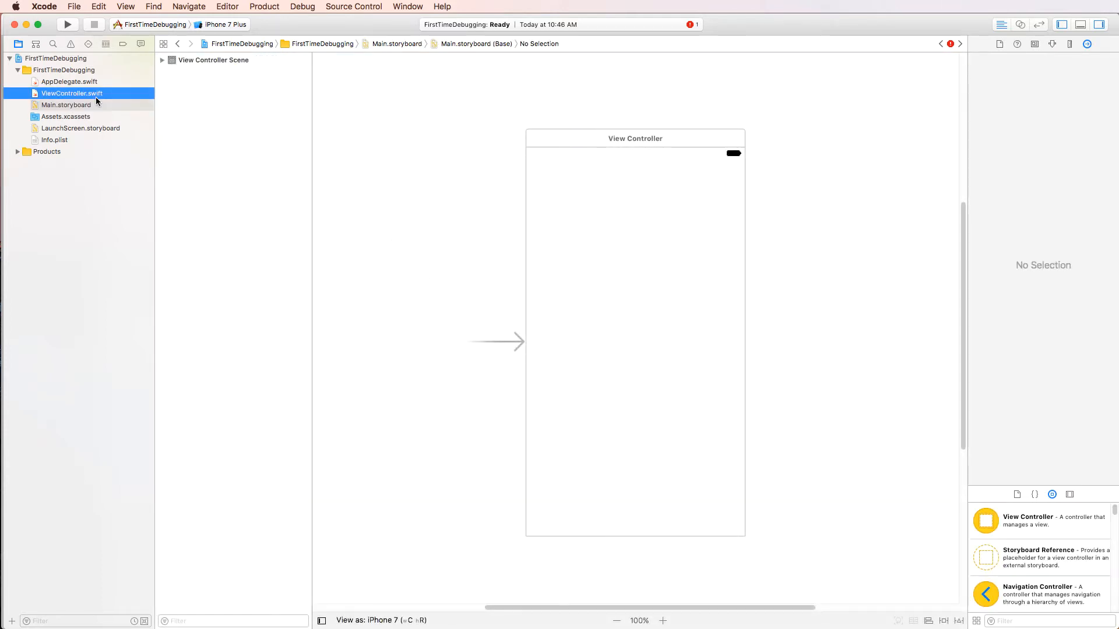
{"action": "left_click", "coordinate": [73, 94]}
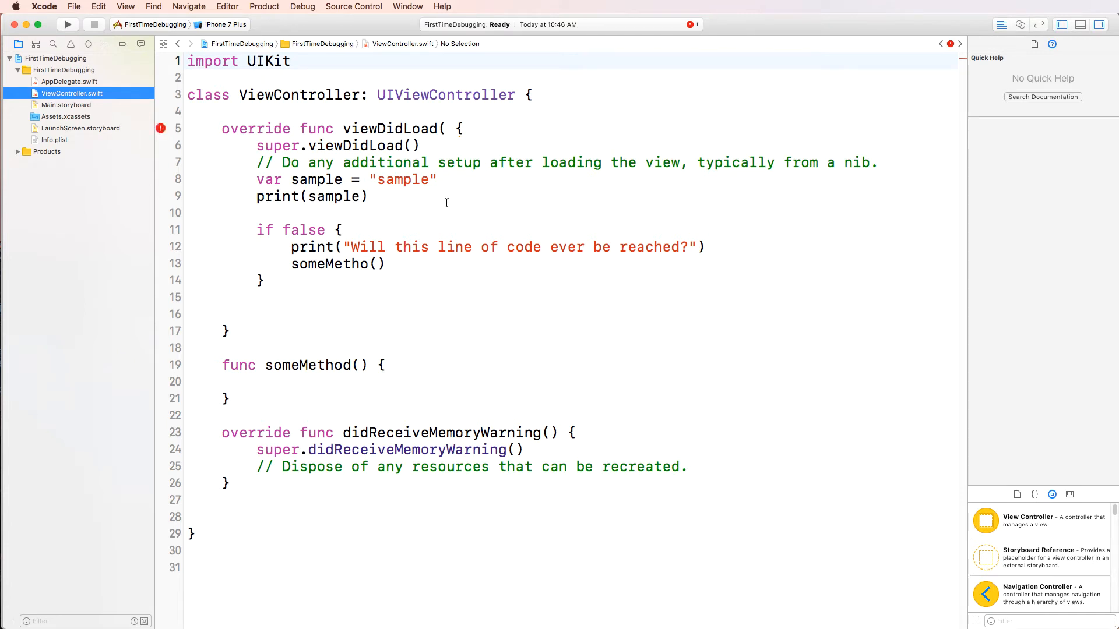
Change the scheme's run destination from iPhone 7 Plus to iPhone 7
{"action": "left_click", "coordinate": [224, 25]}
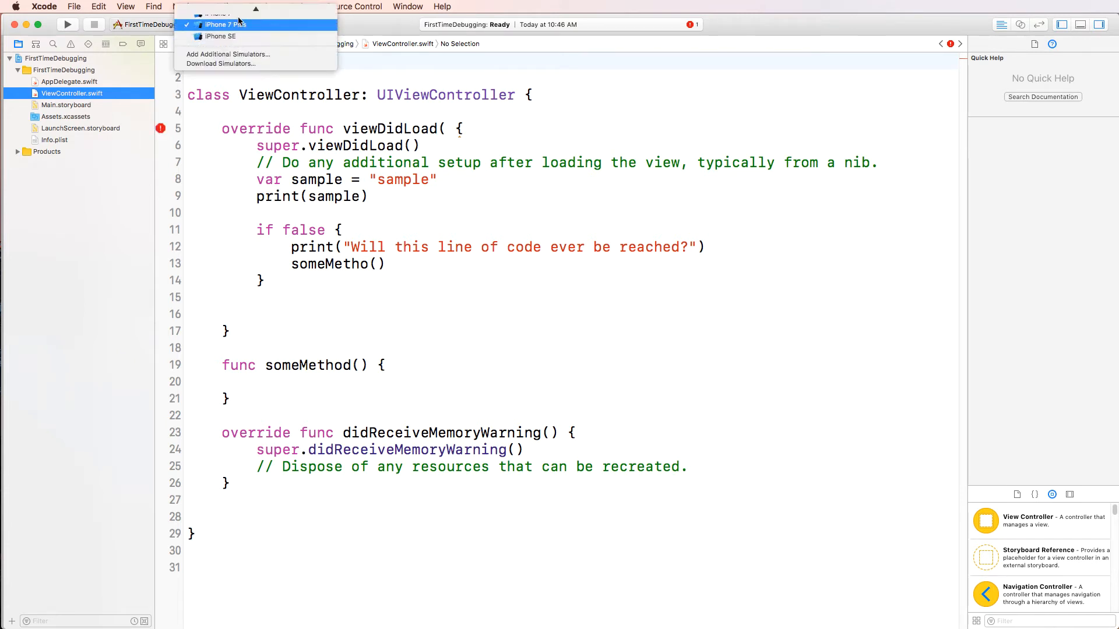
{"action": "left_click", "coordinate": [218, 14]}
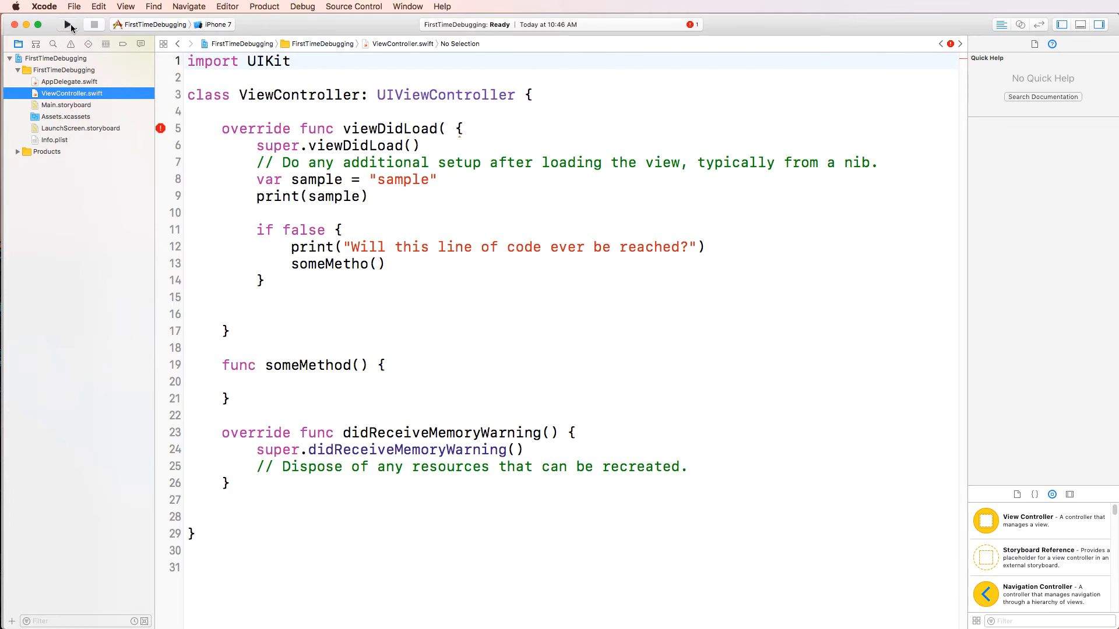
Build and run FirstTimeDebugging, which fails with the viewDidLoad parameter error
{"action": "left_click", "coordinate": [68, 24]}
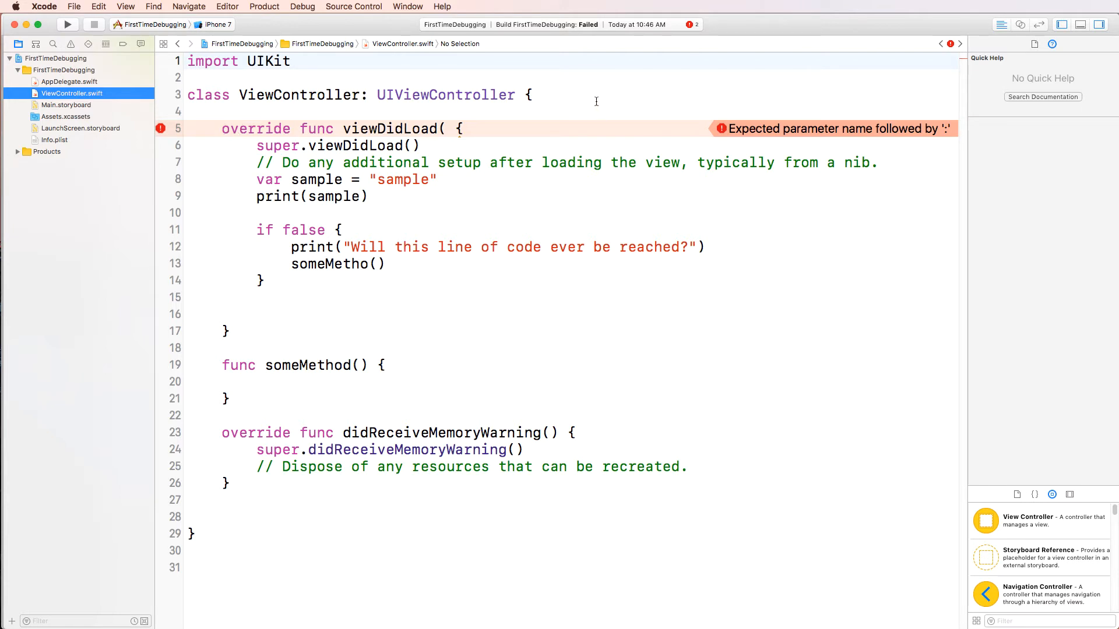
{"action": "mouse_move", "coordinate": [587, 114]}
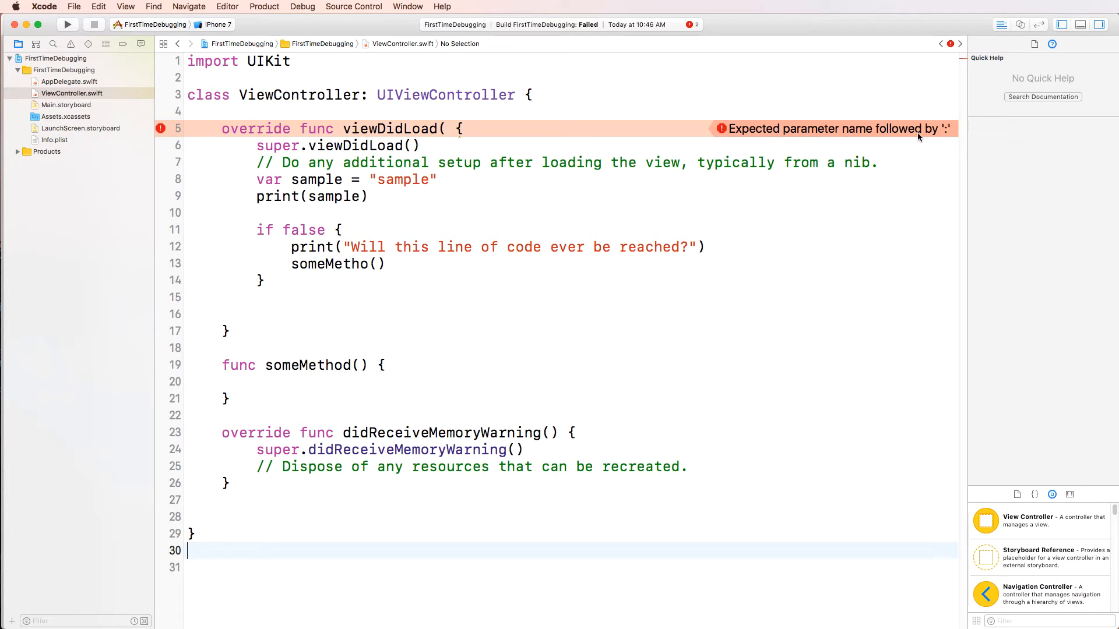
{"action": "mouse_move", "coordinate": [792, 173]}
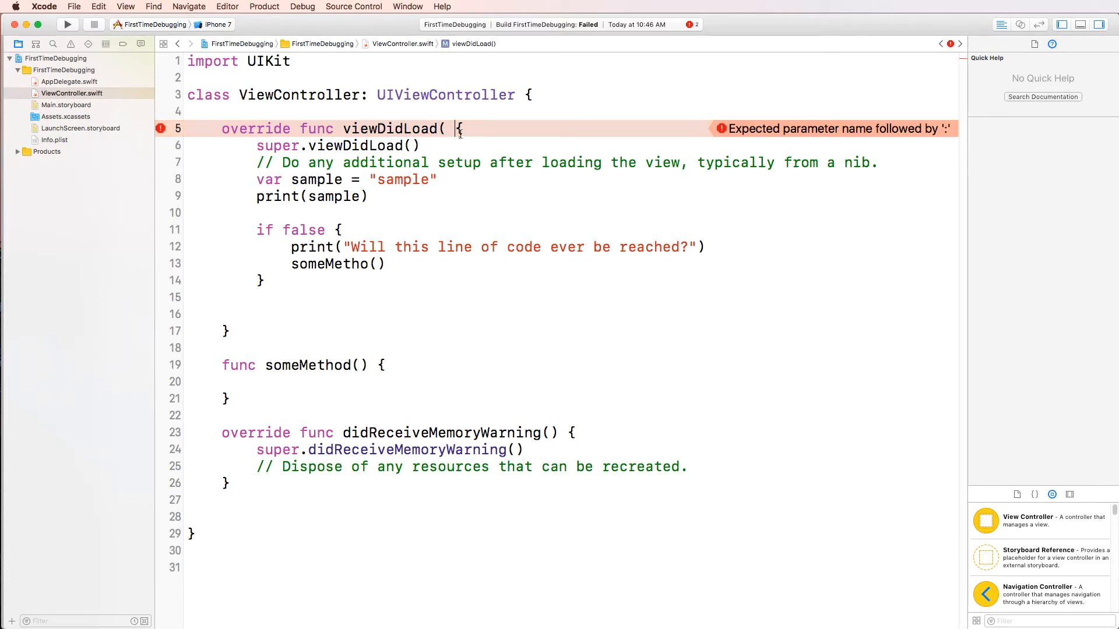
Add the ')' to viewDidLoad and apply the Fix-it renaming someMetho to someMethod
{"action": "type", "text": ")"}
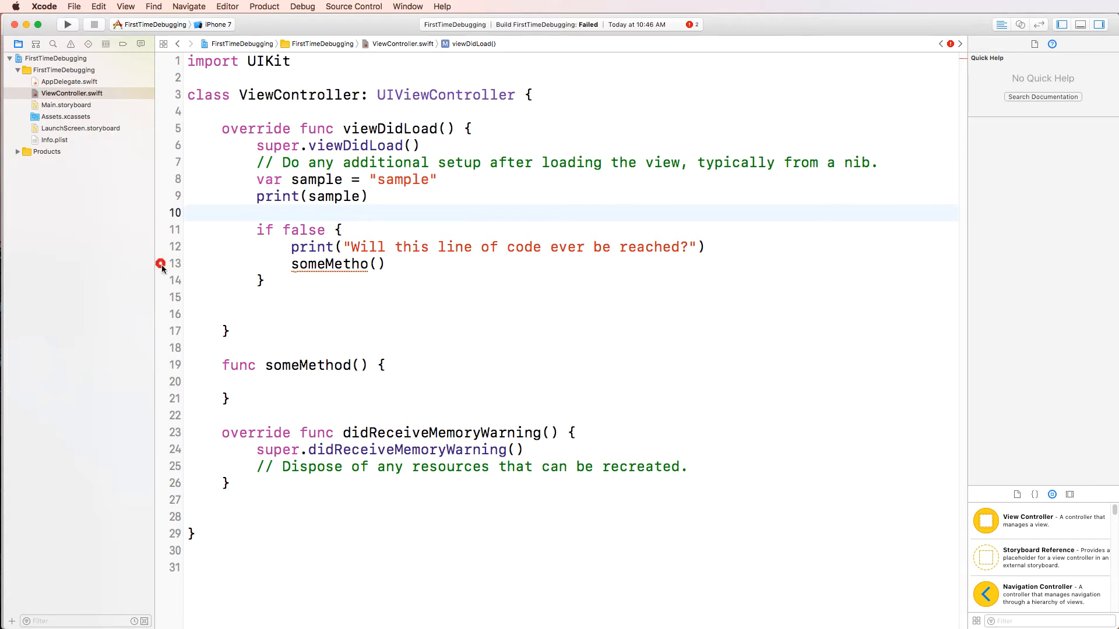
{"action": "left_click", "coordinate": [161, 264]}
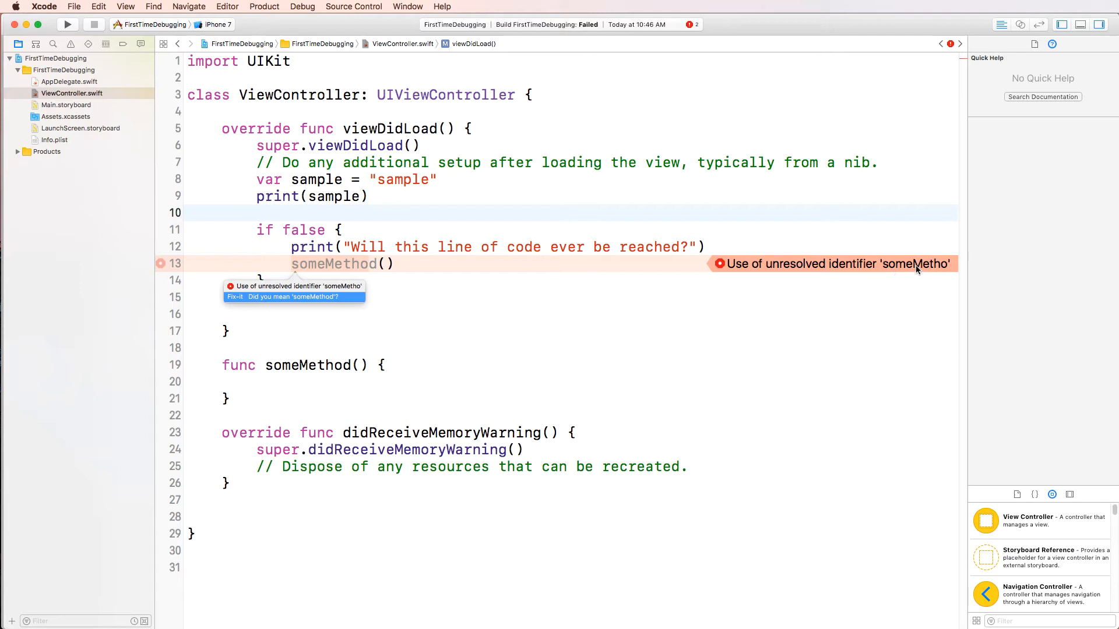
{"action": "left_click", "coordinate": [333, 264]}
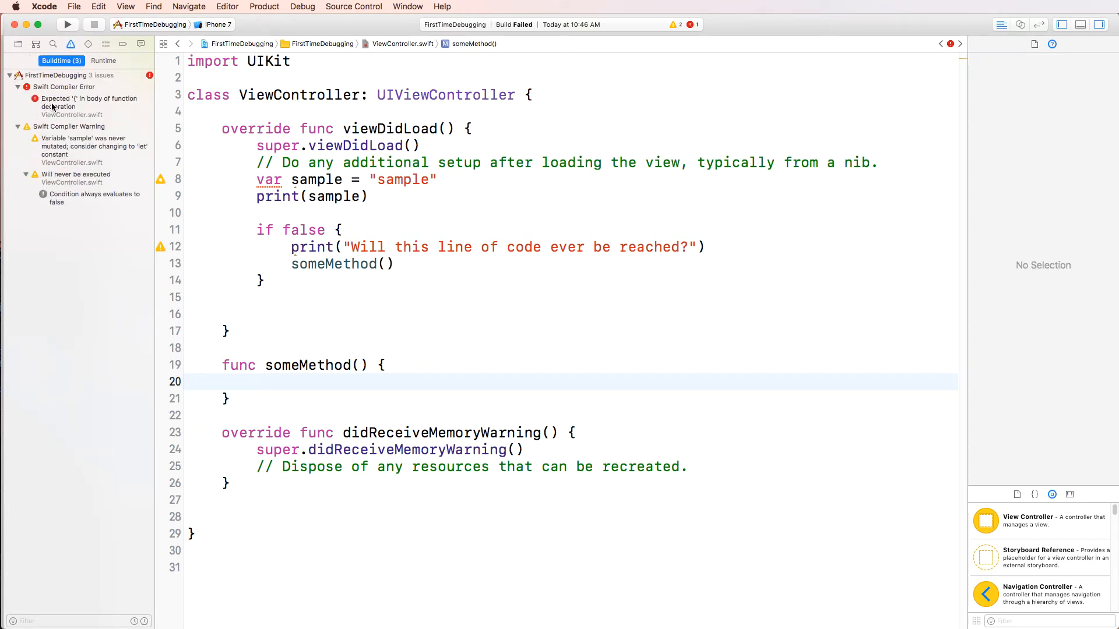
Jump to the remaining compiler error from the Issue navigator and resolve it
{"action": "left_click", "coordinate": [86, 103]}
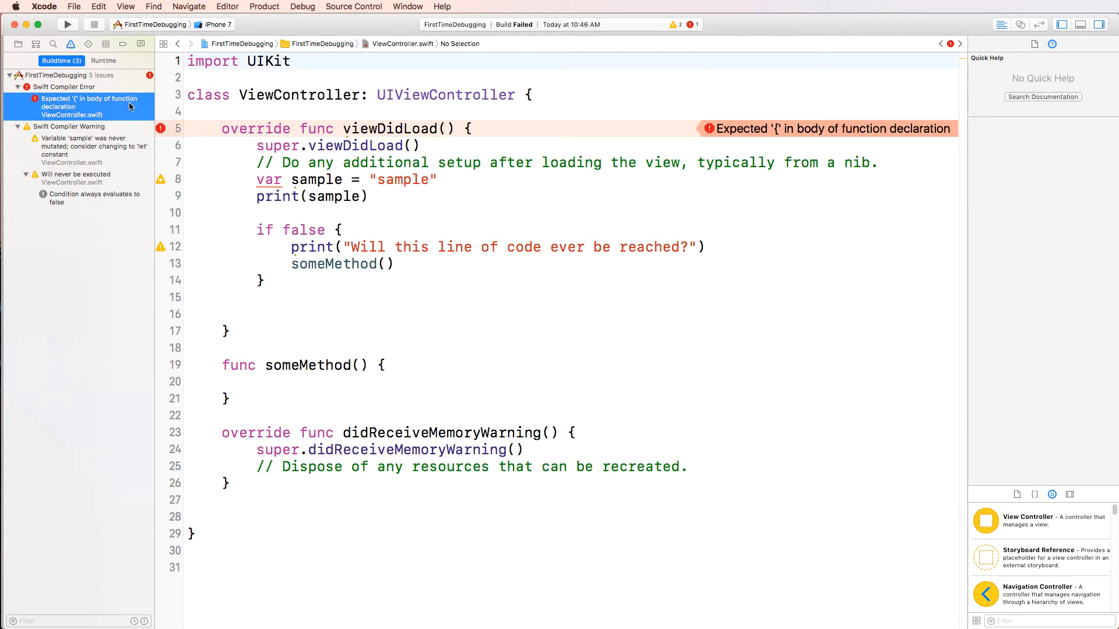
{"action": "mouse_move", "coordinate": [267, 120]}
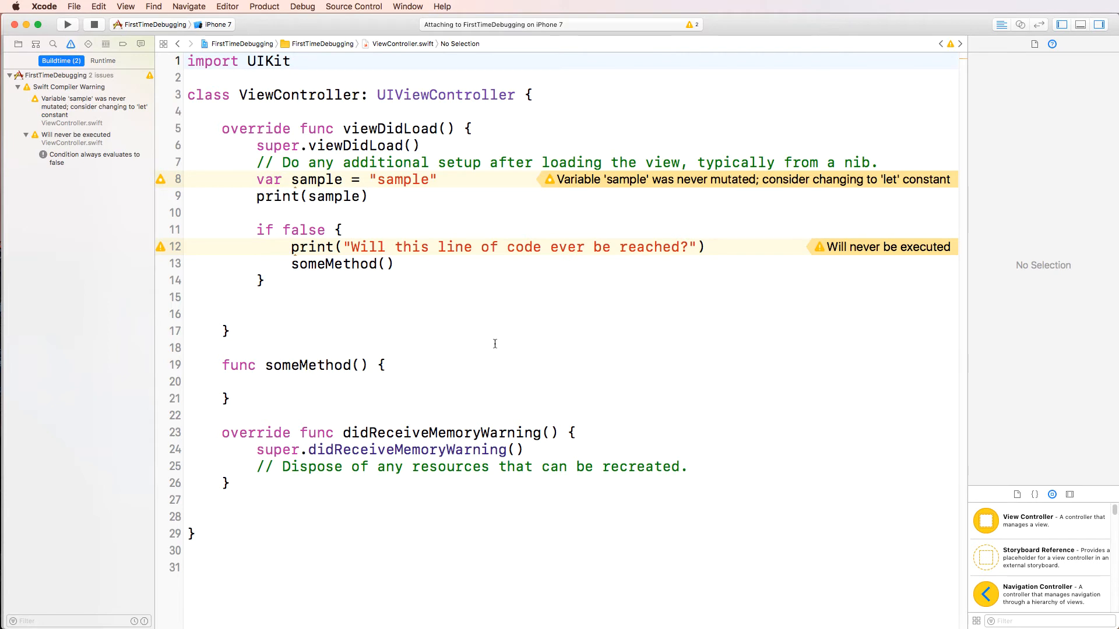
{"action": "mouse_move", "coordinate": [424, 297]}
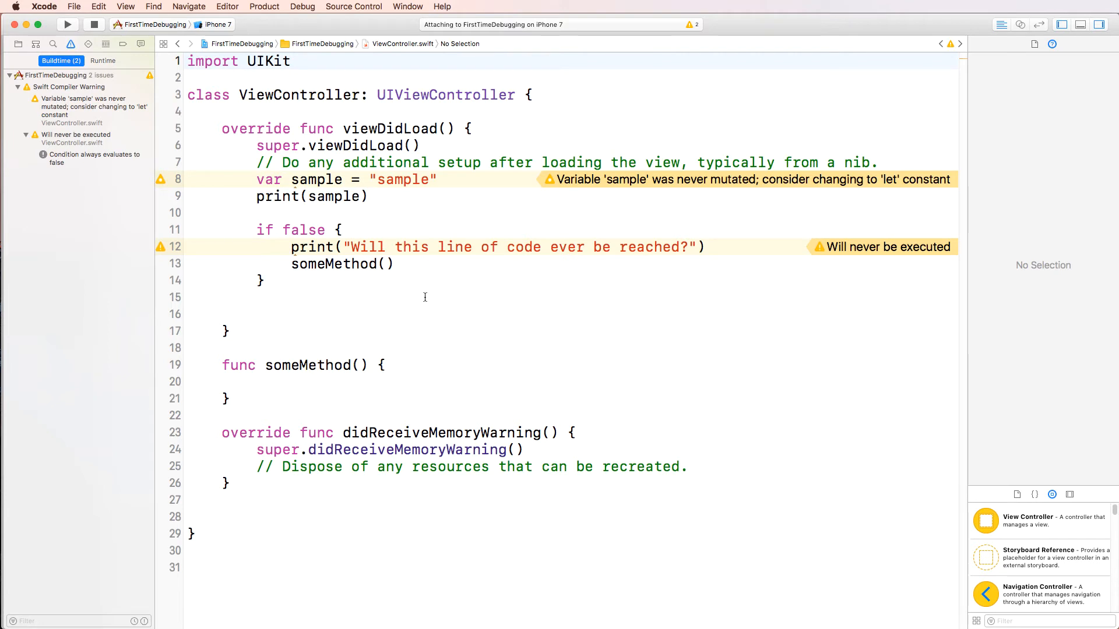
{"action": "left_click", "coordinate": [265, 280]}
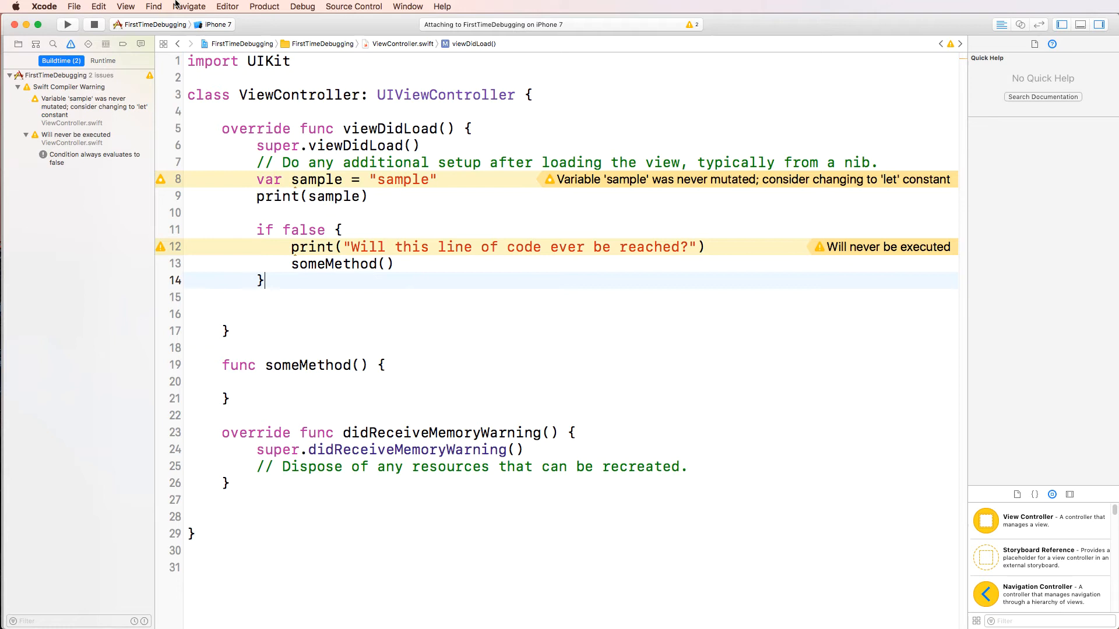
Run the app again, stopping the running instance so it relaunches on iPhone 7
{"action": "left_click", "coordinate": [67, 23]}
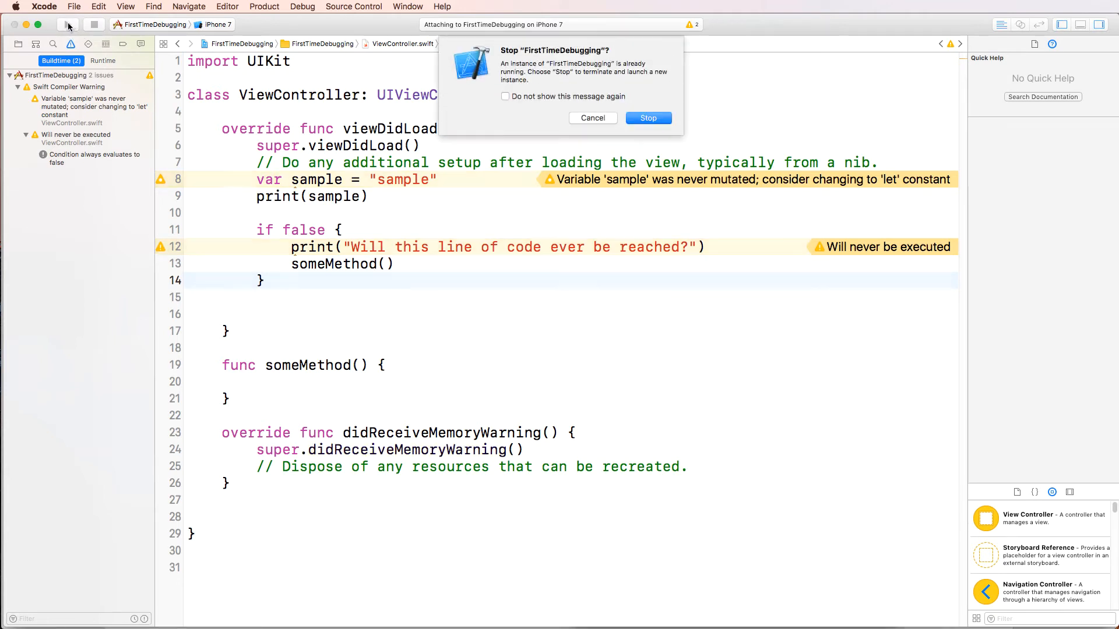
{"action": "left_click", "coordinate": [647, 118]}
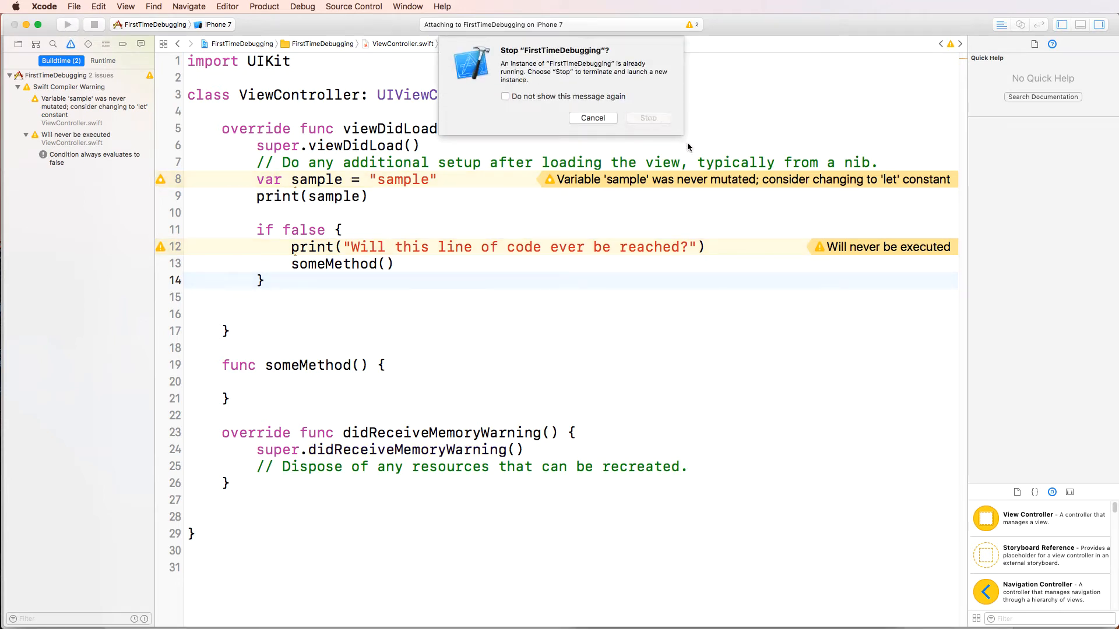
{"action": "mouse_move", "coordinate": [641, 144]}
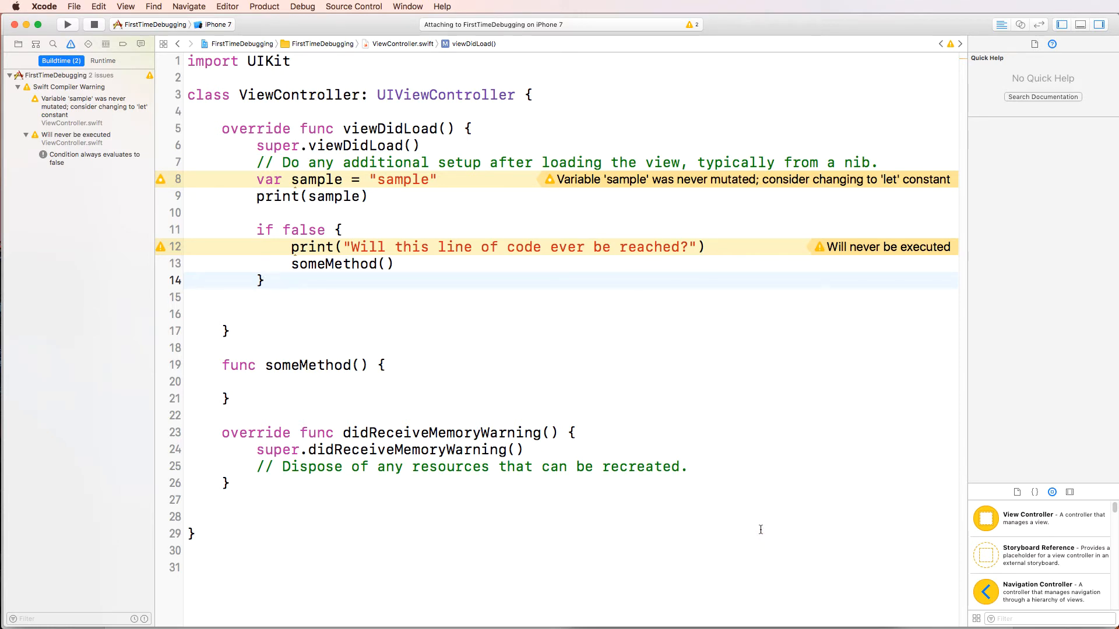
Launch the app to hit the crash, then comment out the second removeFirst call in AppDelegate
{"action": "left_click", "coordinate": [67, 24]}
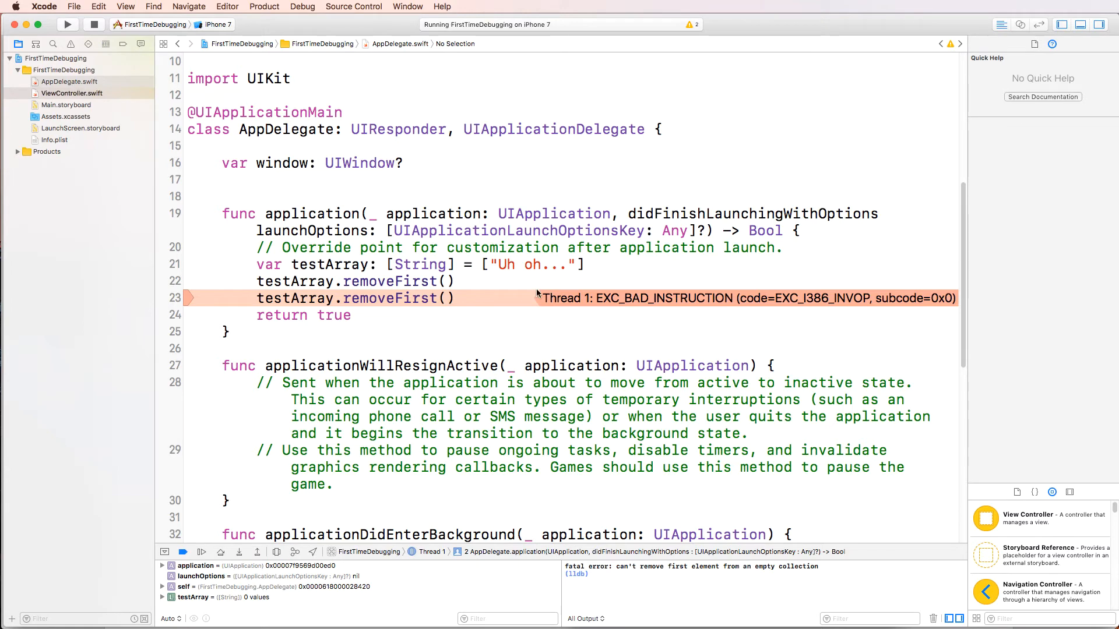
{"action": "mouse_move", "coordinate": [754, 577]}
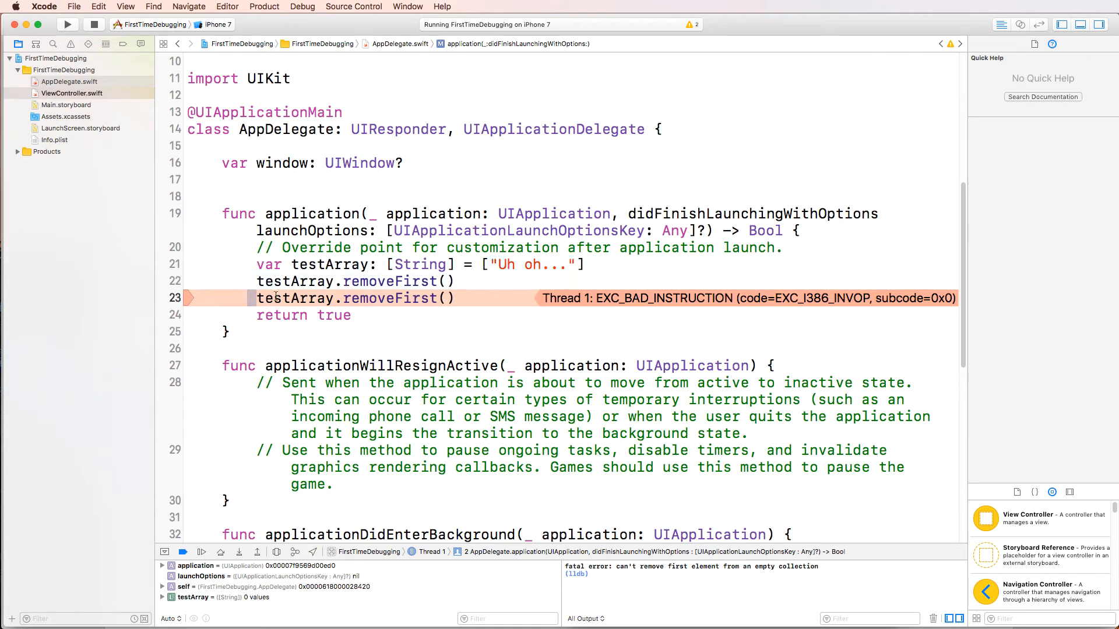
{"action": "type", "text": "//"}
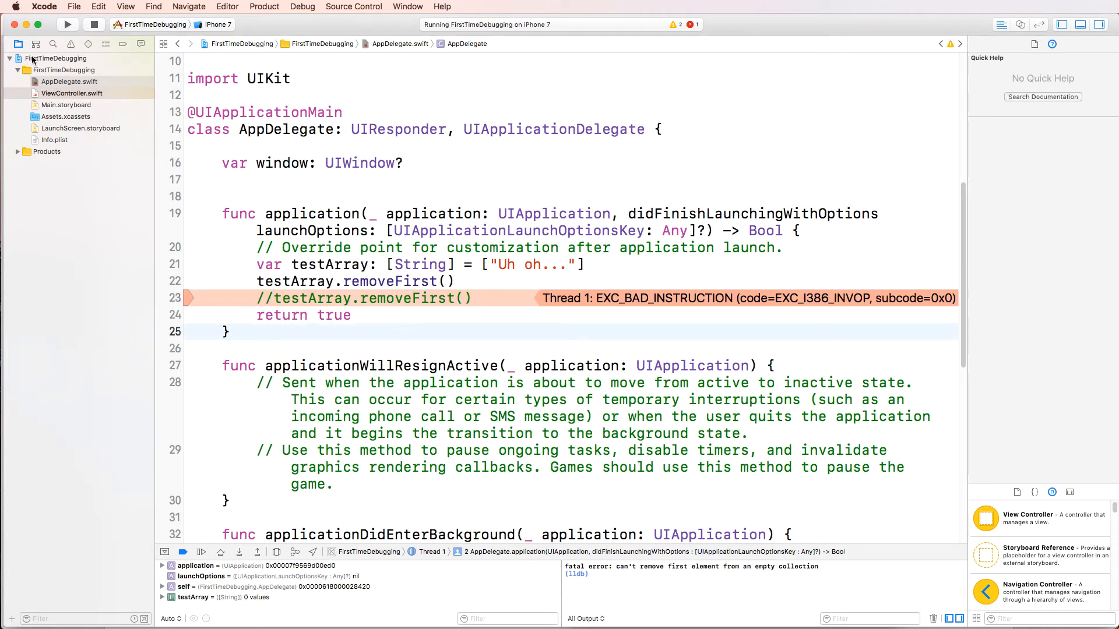
Relaunch the app so it runs without crashing and prints sample, then switch to Main.storyboard
{"action": "left_click", "coordinate": [67, 23]}
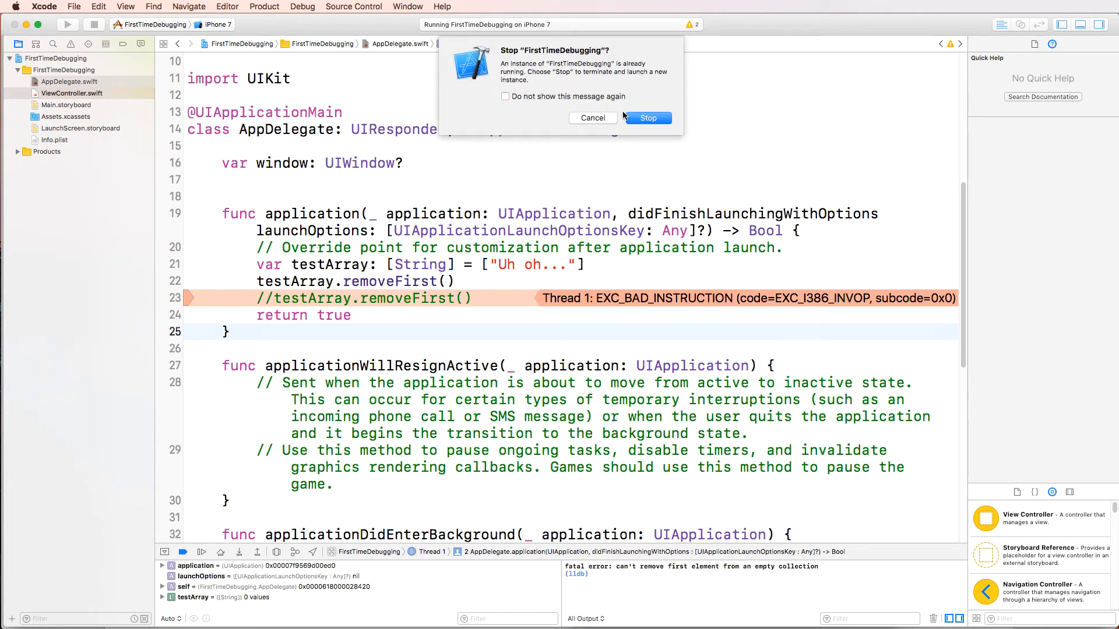
{"action": "left_click", "coordinate": [647, 118]}
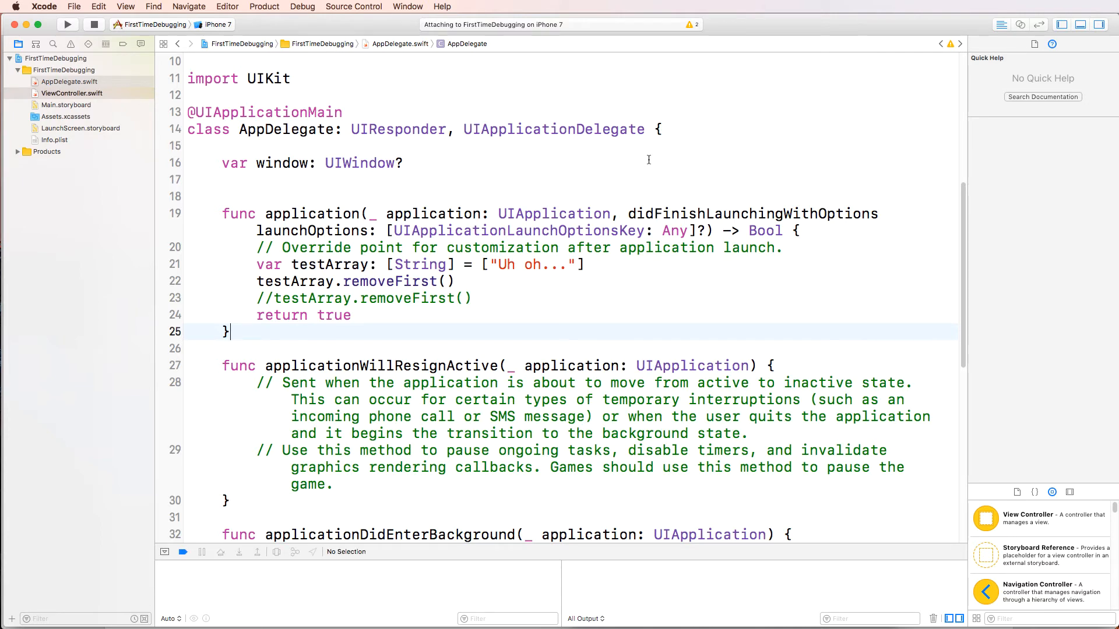
{"action": "left_click", "coordinate": [68, 23]}
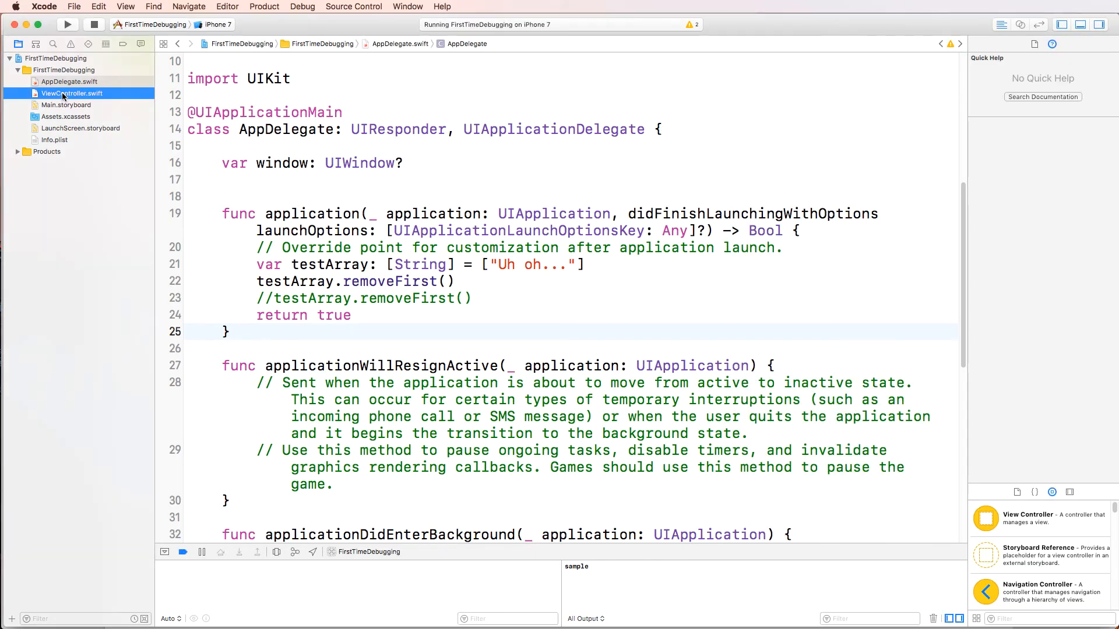
{"action": "left_click", "coordinate": [67, 105]}
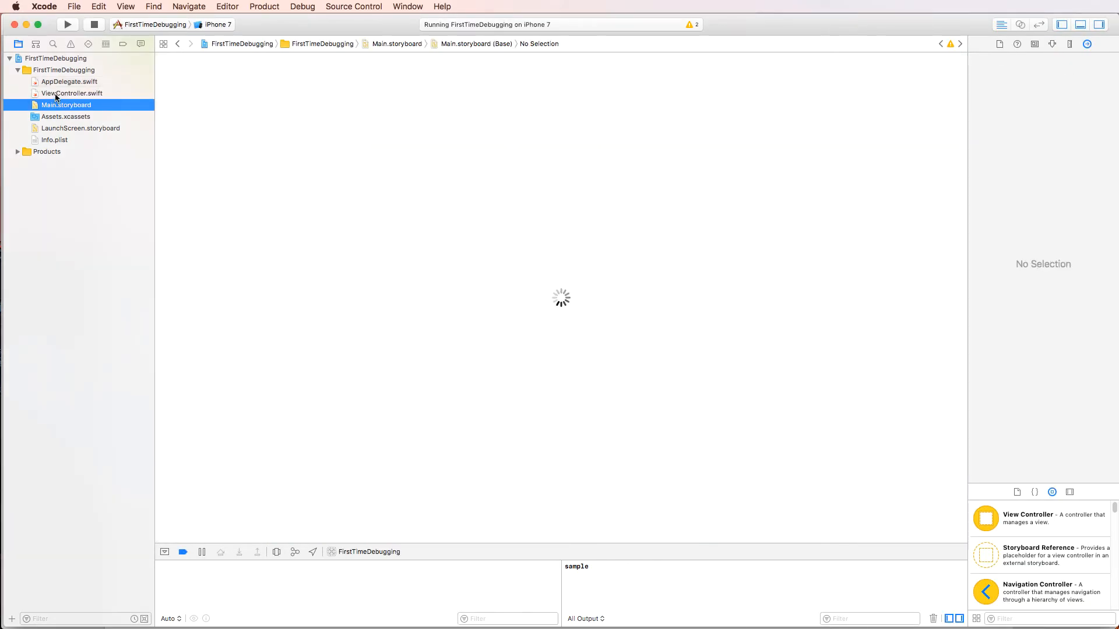
Show ViewController.swift with its never-mutated and never-executed warnings
{"action": "left_click", "coordinate": [73, 93]}
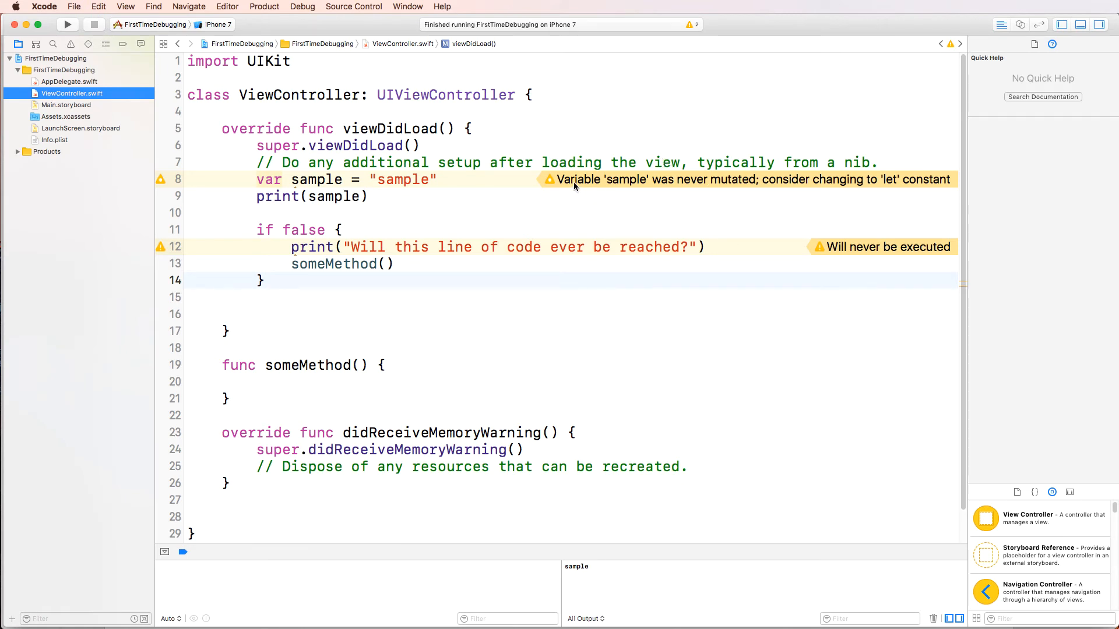
{"action": "mouse_move", "coordinate": [630, 184]}
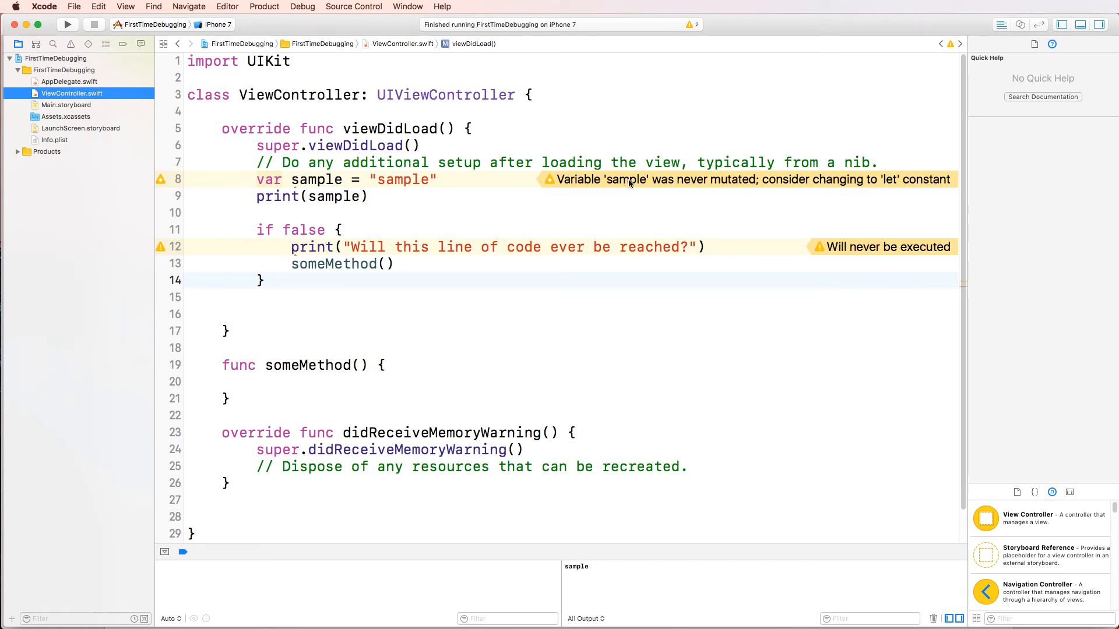
{"action": "mouse_move", "coordinate": [834, 184]}
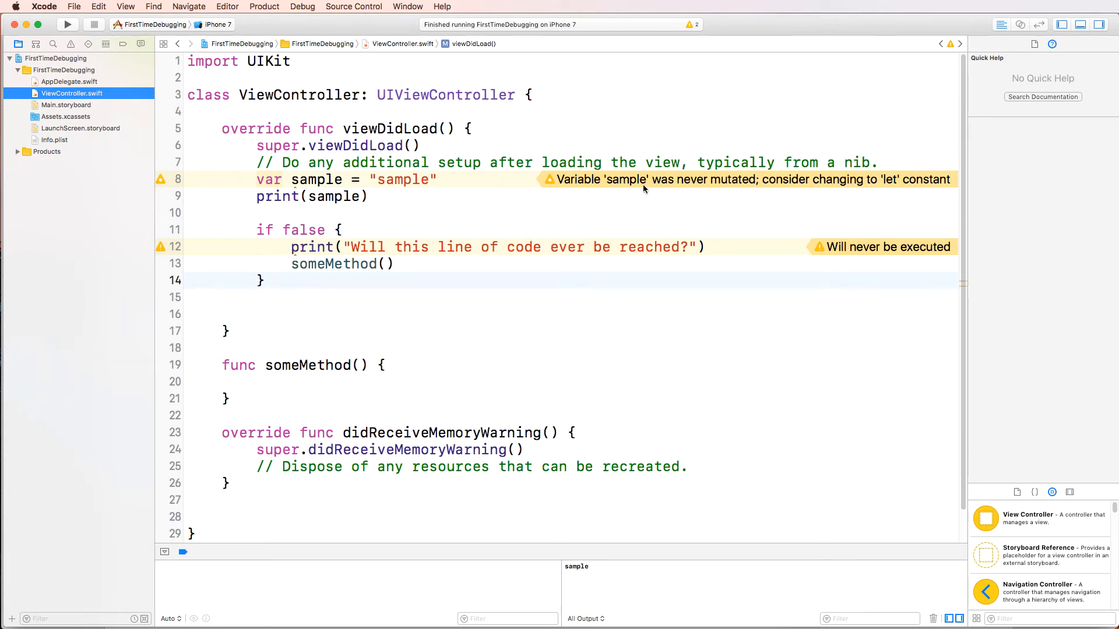
{"action": "mouse_move", "coordinate": [744, 186]}
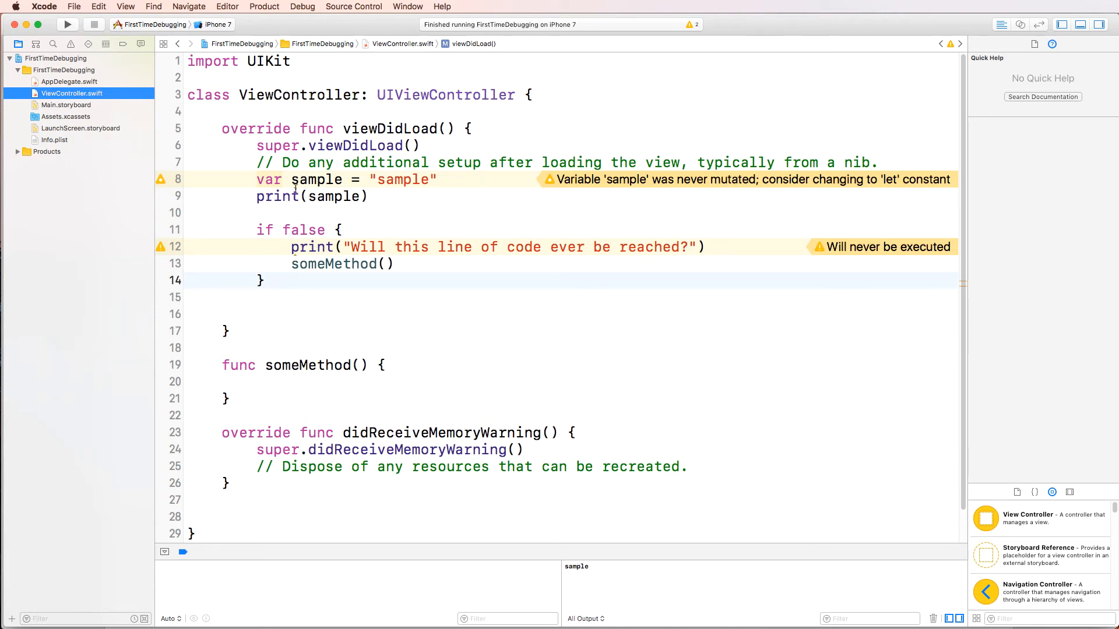
Declare sample with let instead of var and rerun the app
{"action": "key", "text": "Delete"}
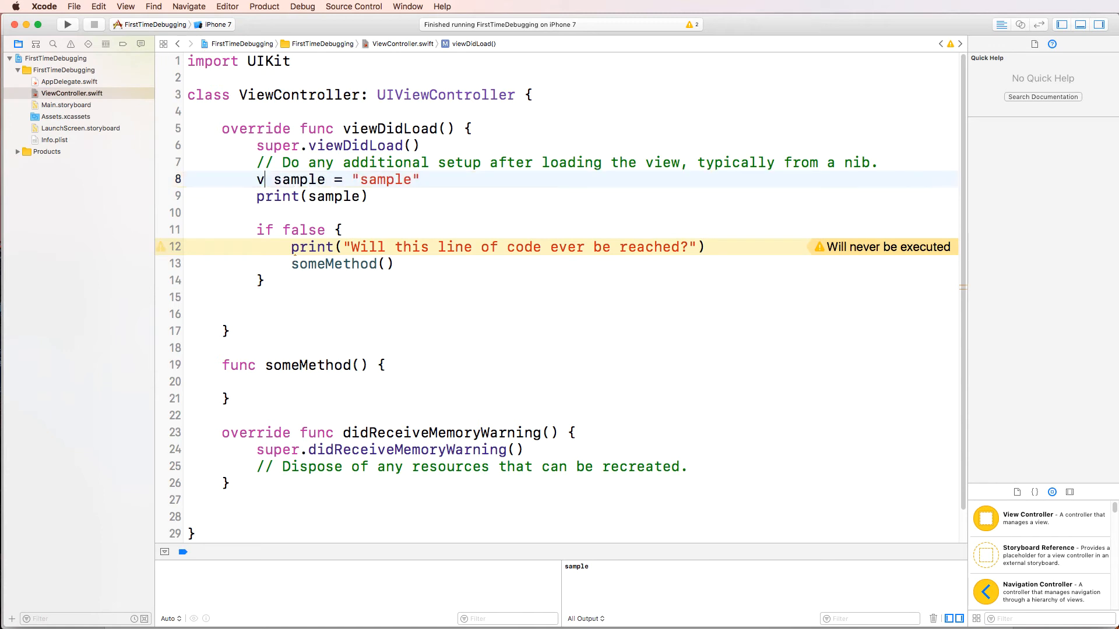
{"action": "type", "text": "et"}
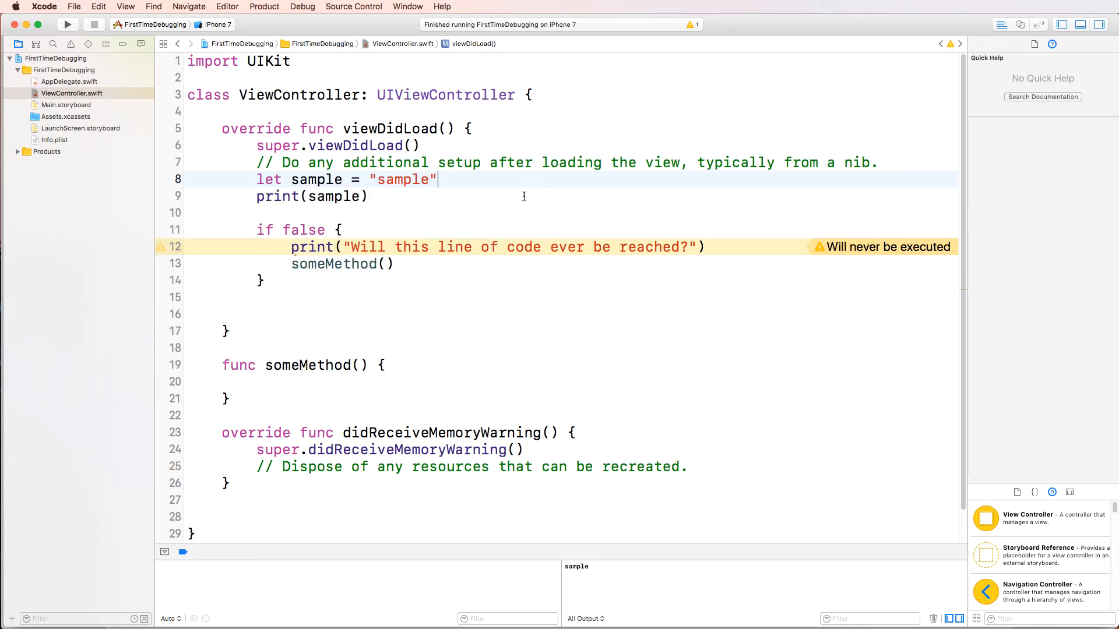
{"action": "left_click", "coordinate": [68, 23]}
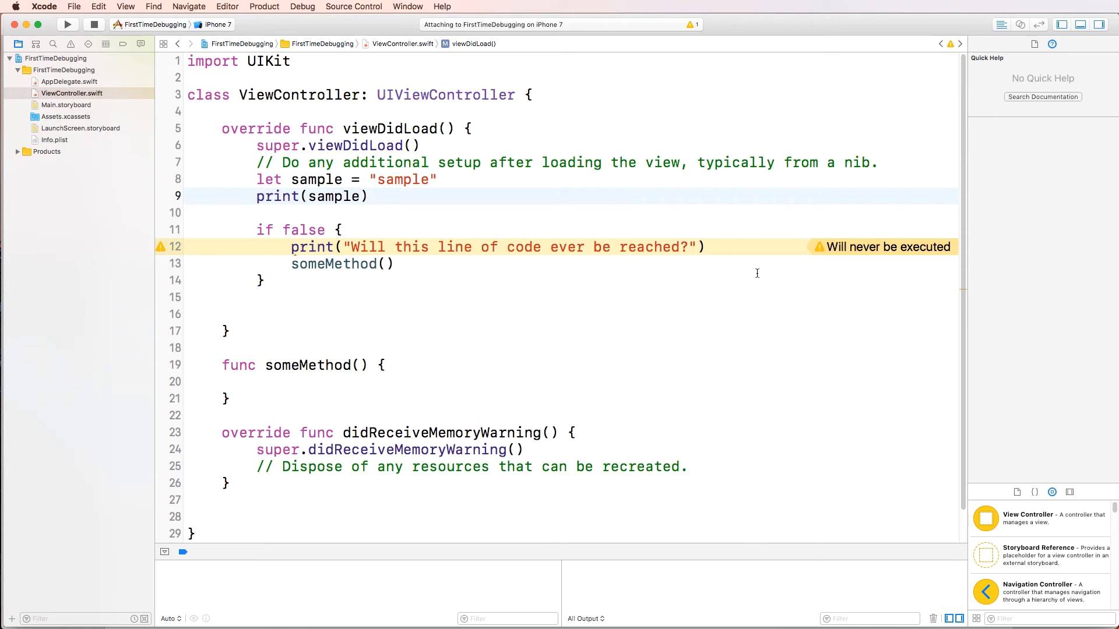
{"action": "mouse_move", "coordinate": [793, 321]}
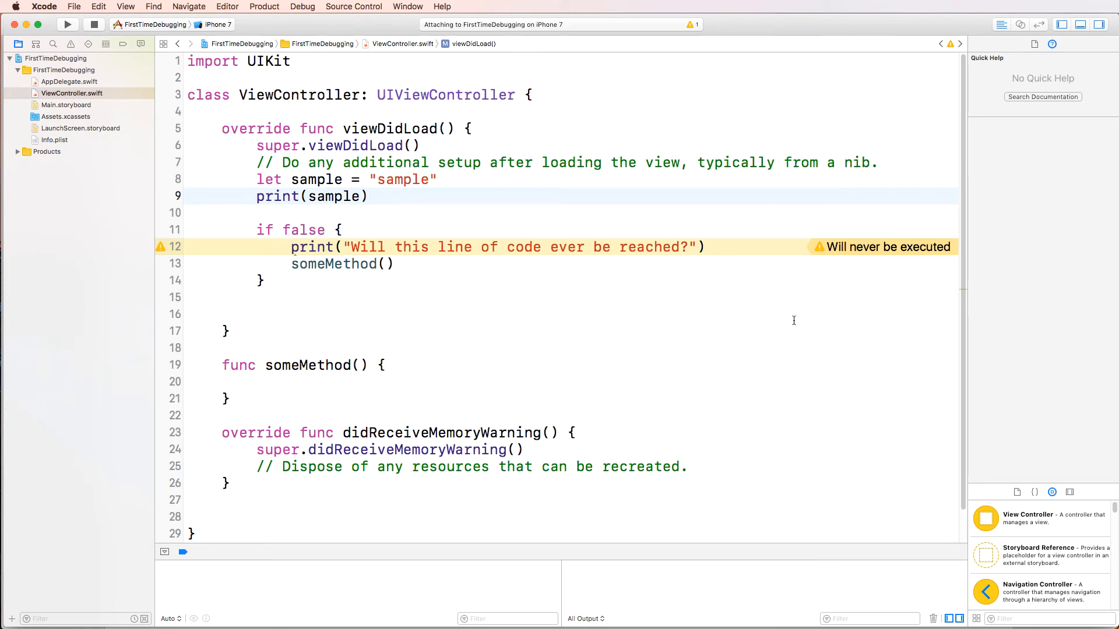
{"action": "left_click", "coordinate": [67, 24]}
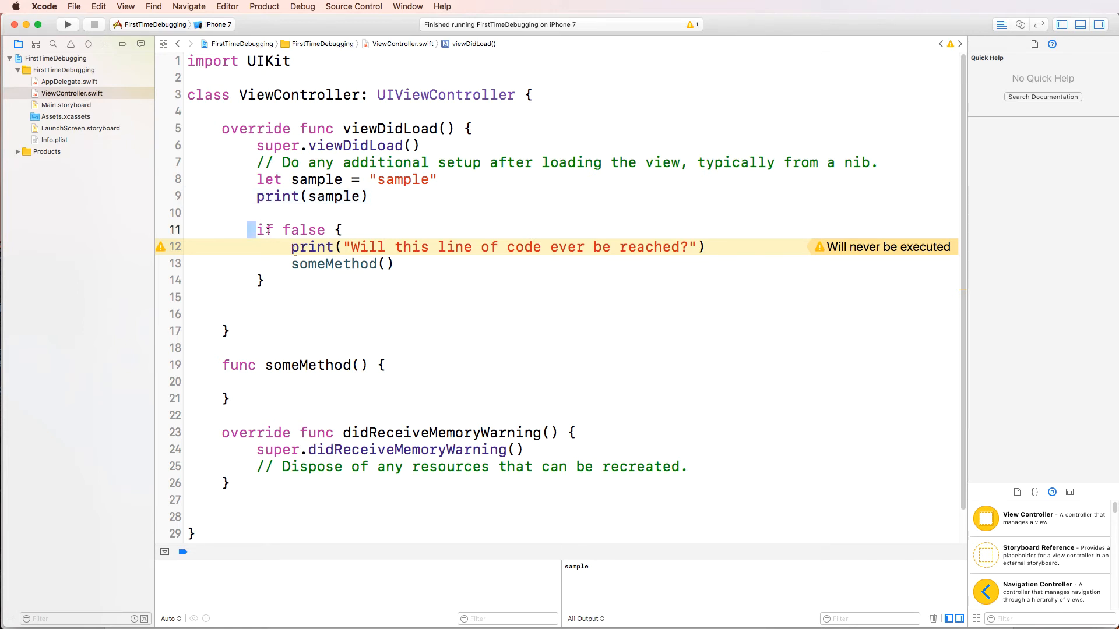
Comment out the 'if false {' line and its closing brace, and view Quick Help for print
{"action": "left_click_drag", "start_coordinate": [255, 230], "coordinate": [394, 281]}
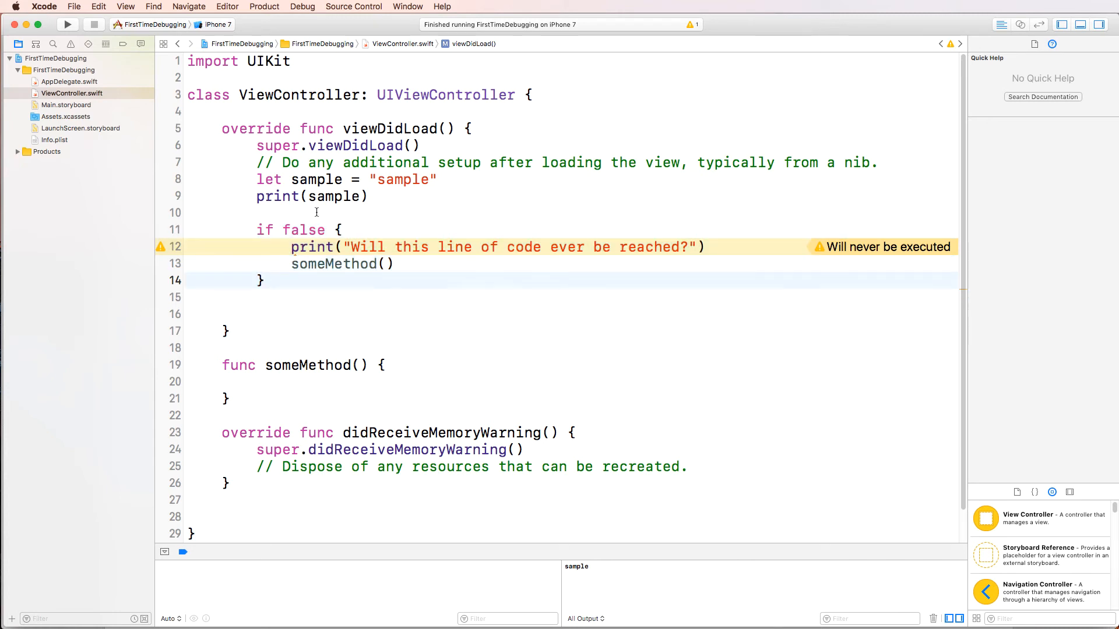
{"action": "double_click", "coordinate": [303, 229]}
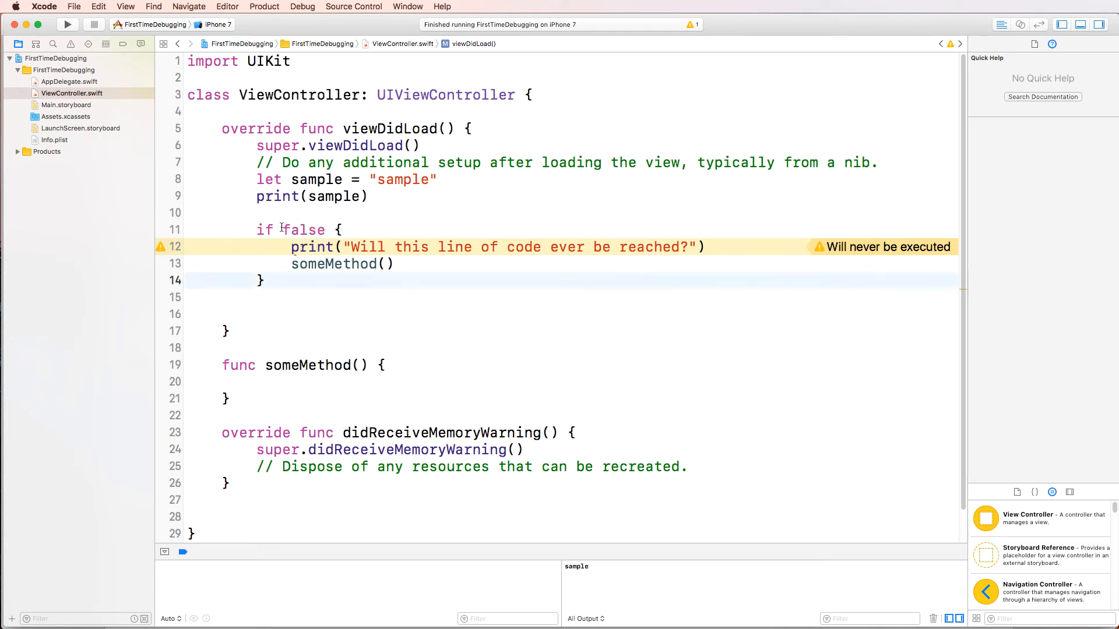
{"action": "double_click", "coordinate": [521, 248]}
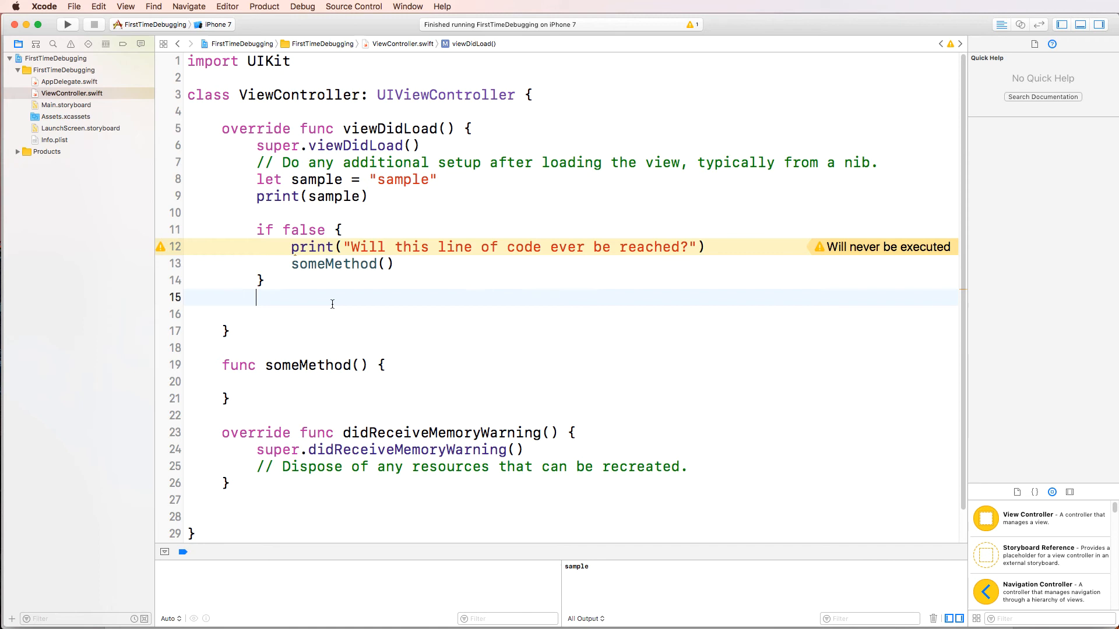
{"action": "mouse_move", "coordinate": [322, 230]}
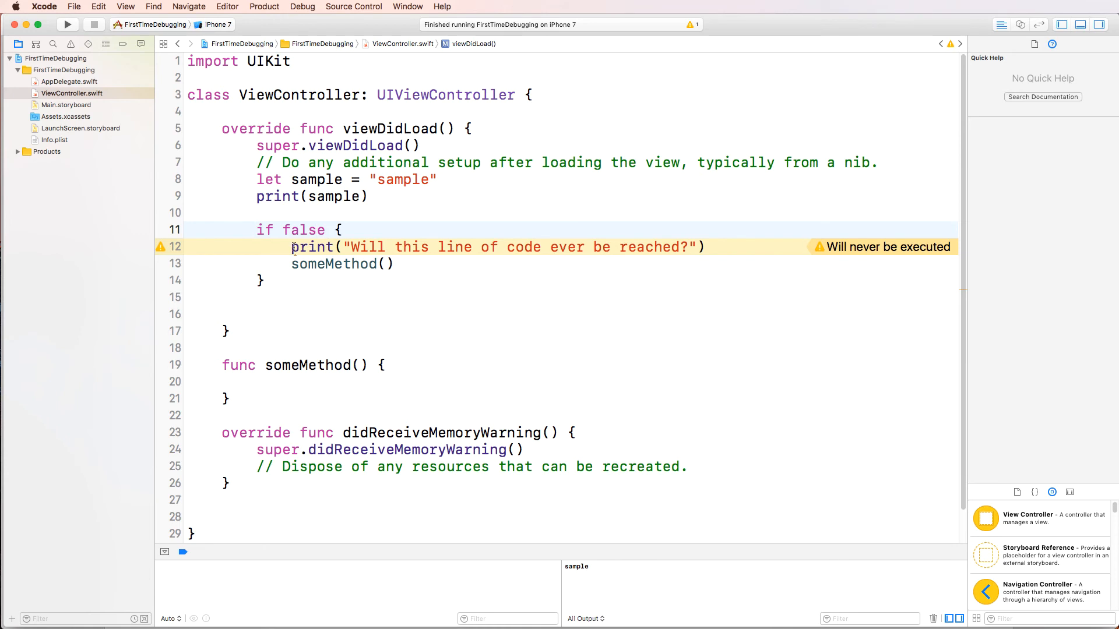
{"action": "left_click", "coordinate": [258, 229]}
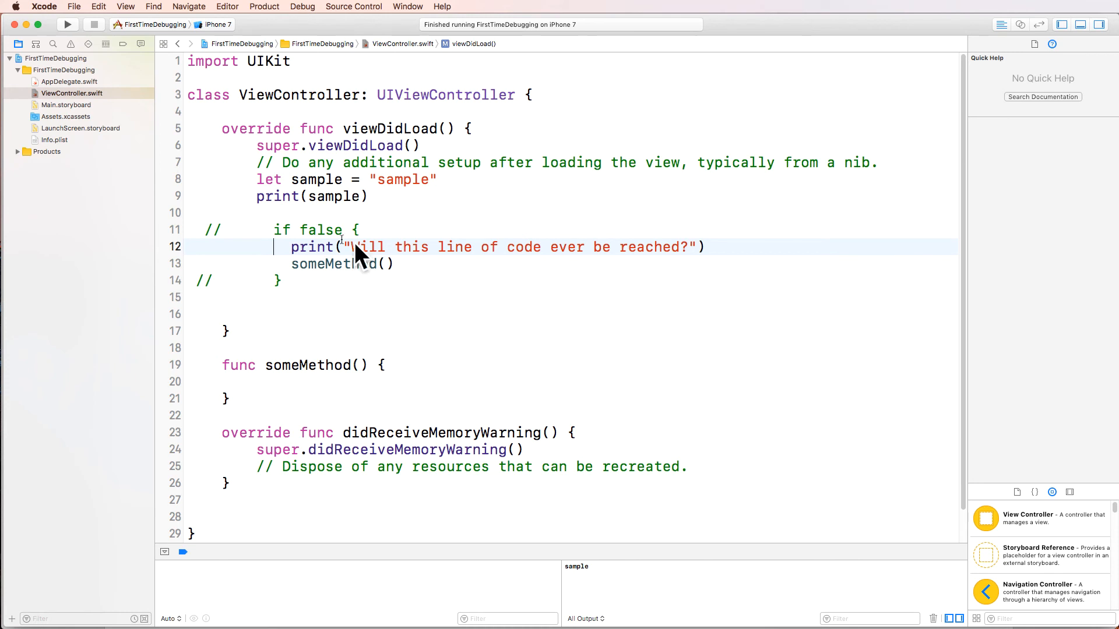
{"action": "double_click", "coordinate": [312, 248]}
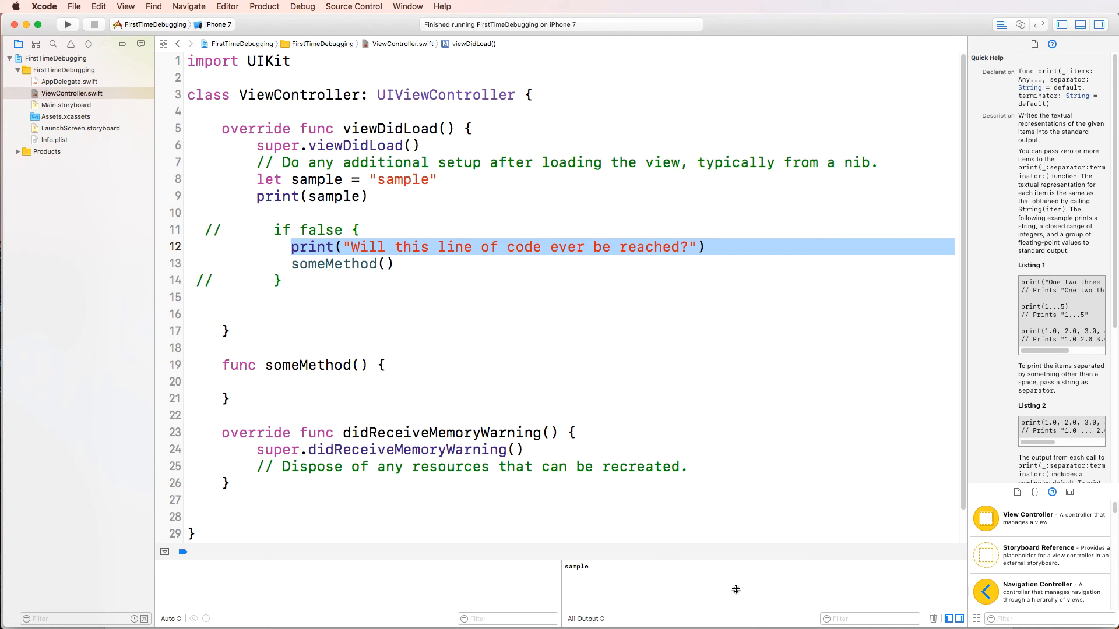
Rerun the app on the iPhone 7 simulator so the console prints the second line
{"action": "left_click", "coordinate": [68, 24]}
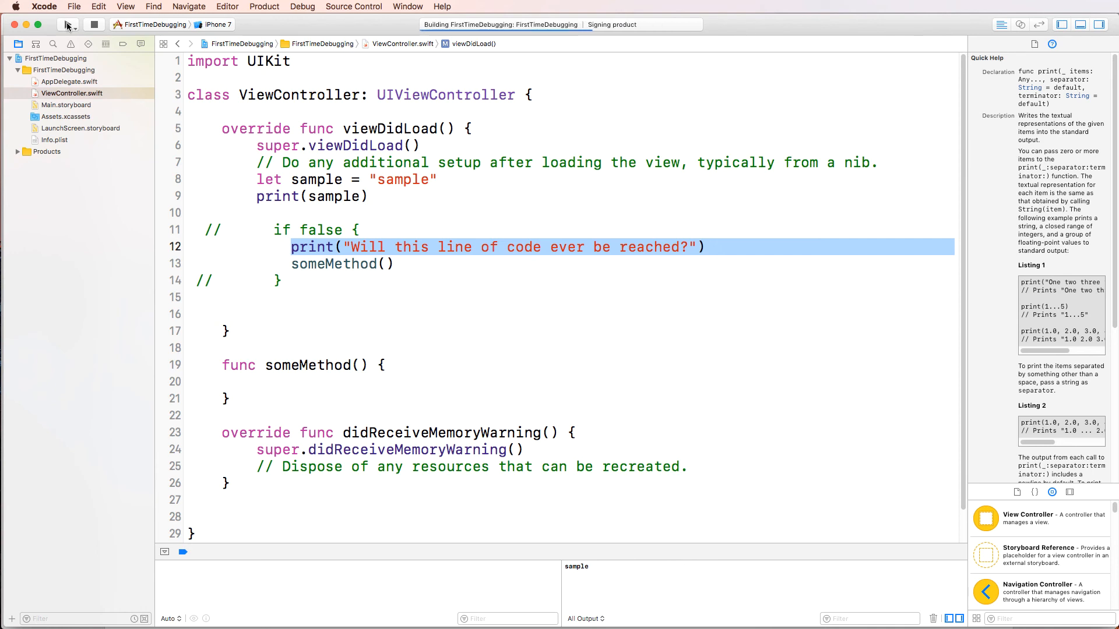
{"action": "left_click", "coordinate": [88, 23]}
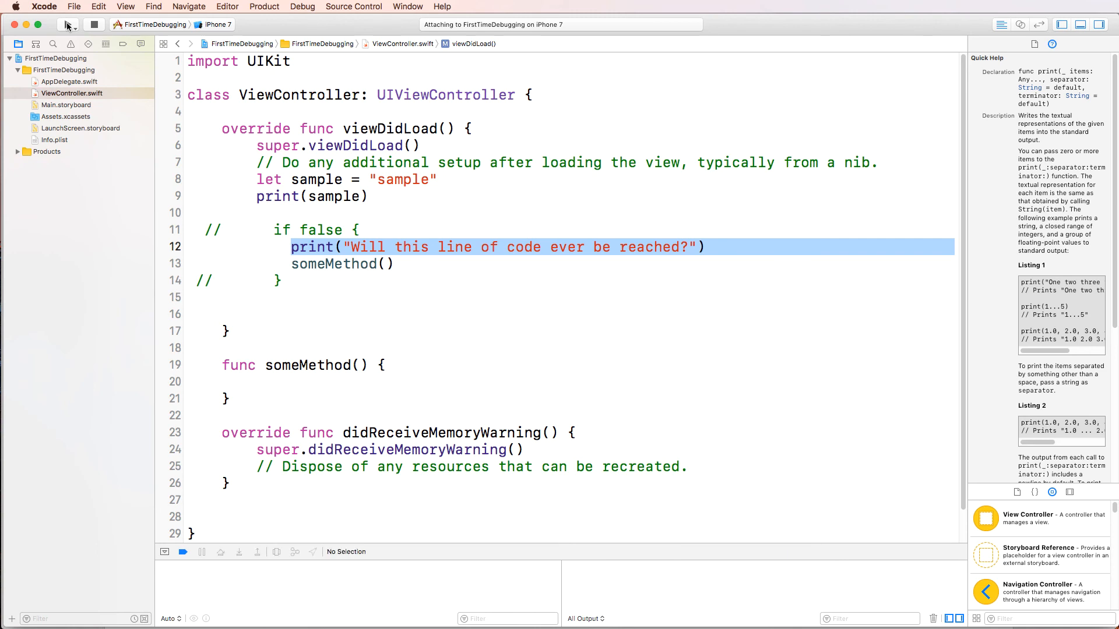
{"action": "left_click", "coordinate": [66, 25]}
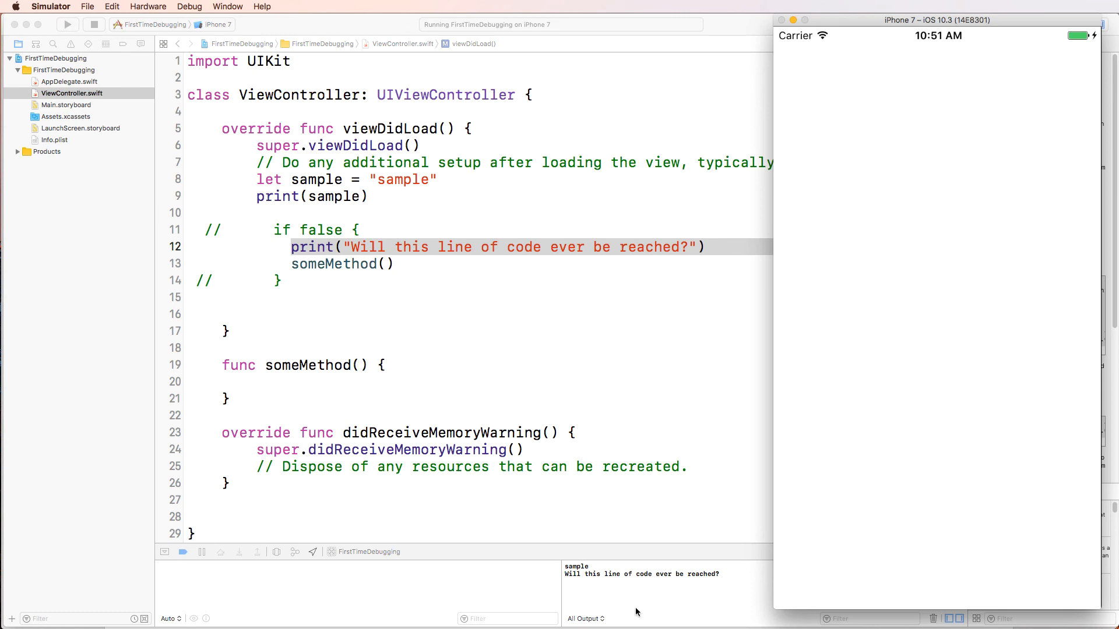
{"action": "mouse_move", "coordinate": [379, 258]}
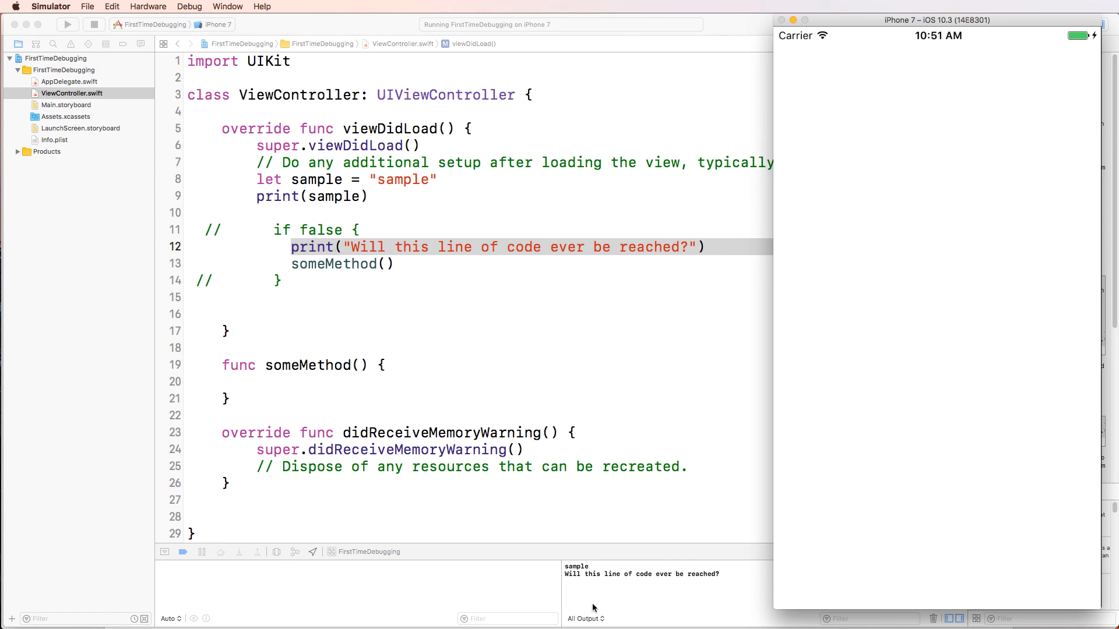
{"action": "mouse_move", "coordinate": [669, 580]}
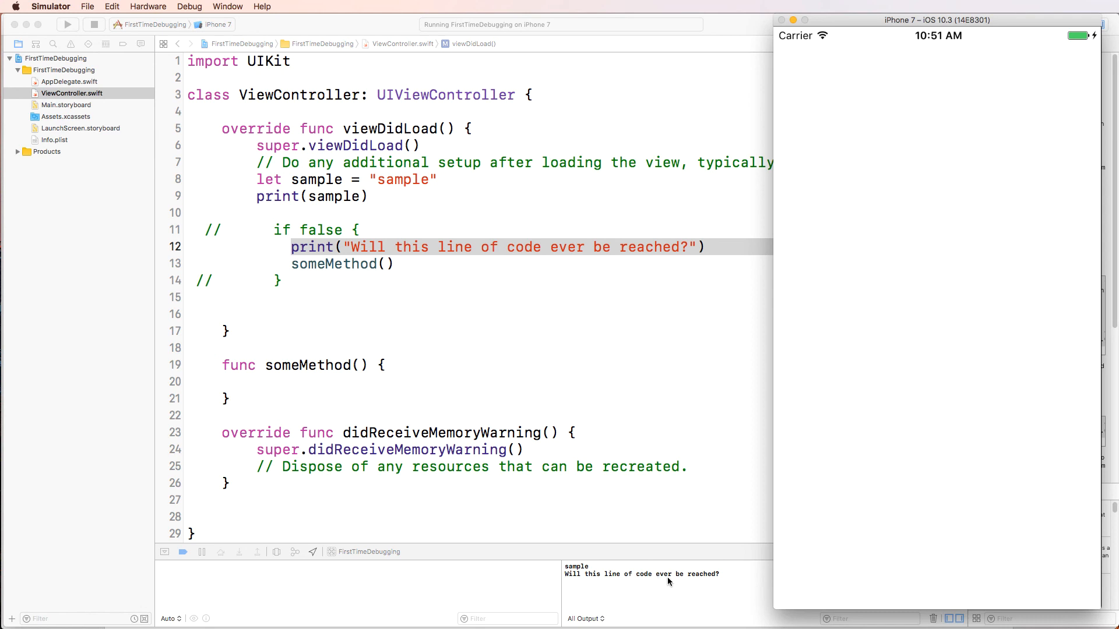
{"action": "mouse_move", "coordinate": [630, 599]}
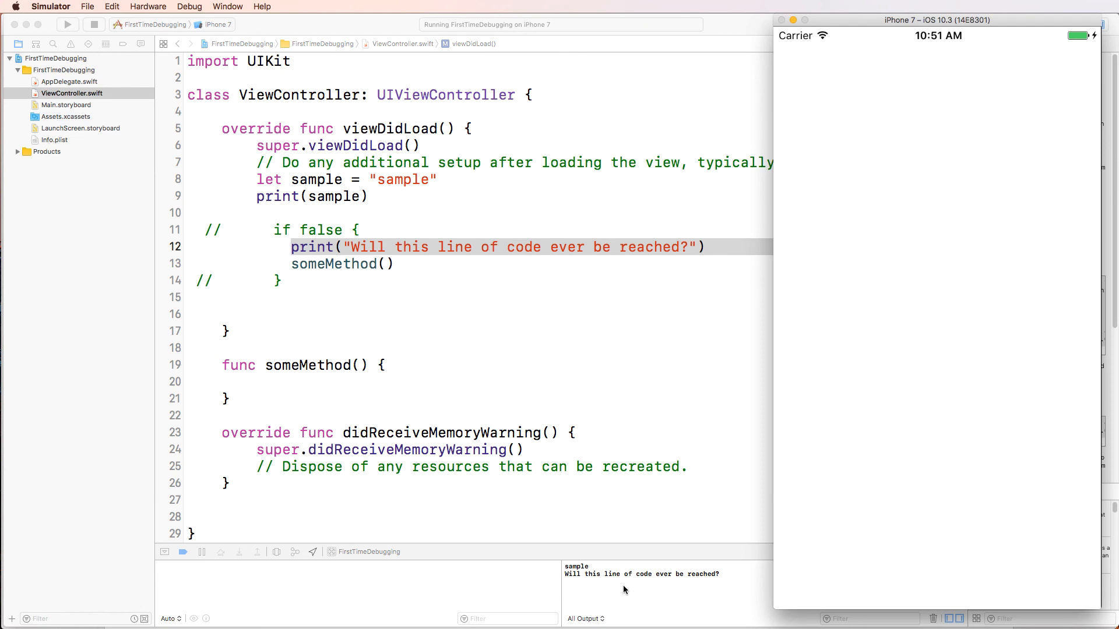
{"action": "mouse_move", "coordinate": [65, 84]}
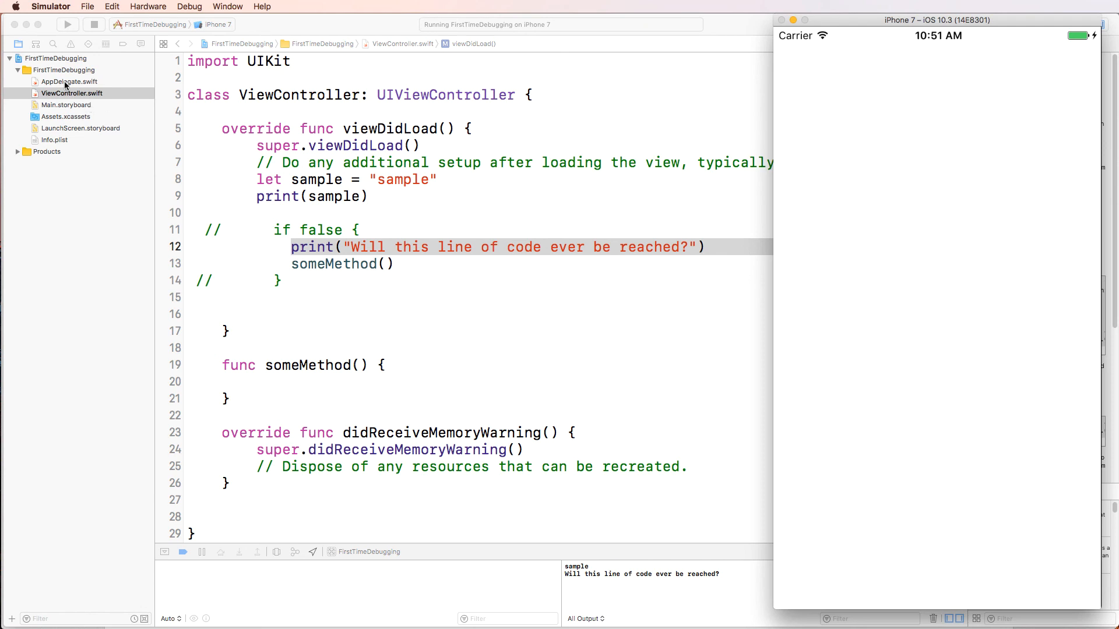